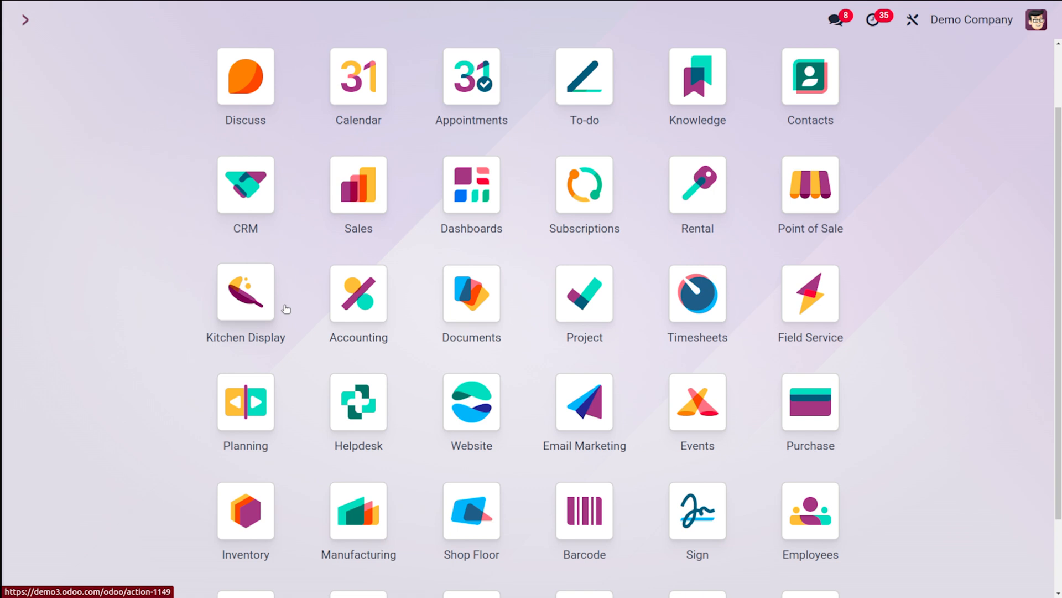
Step: Launch the Lunch app from the command palette and show its Configuration menu
text(lunc)
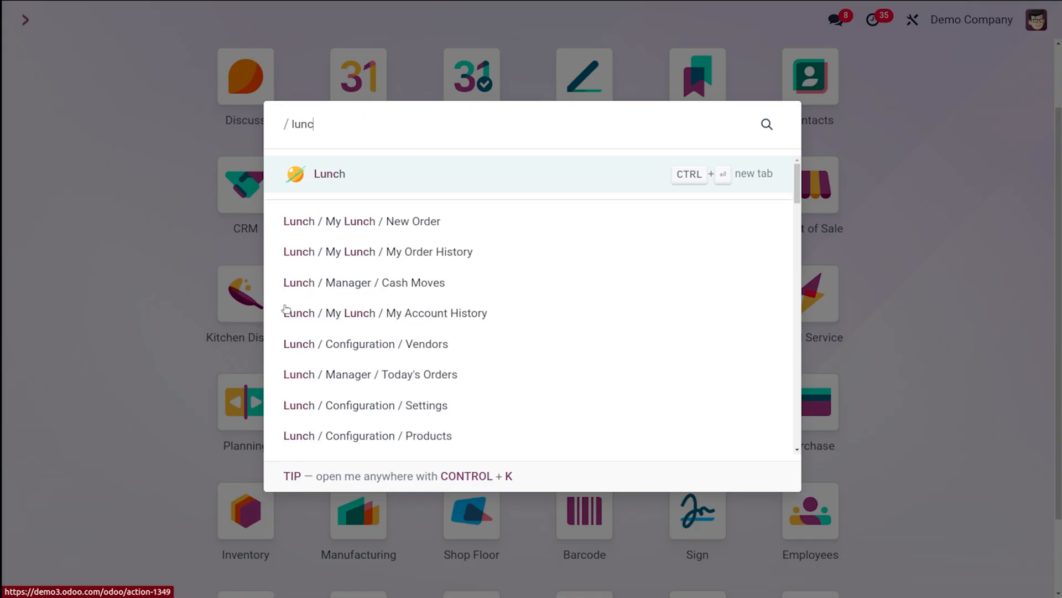
click(329, 173)
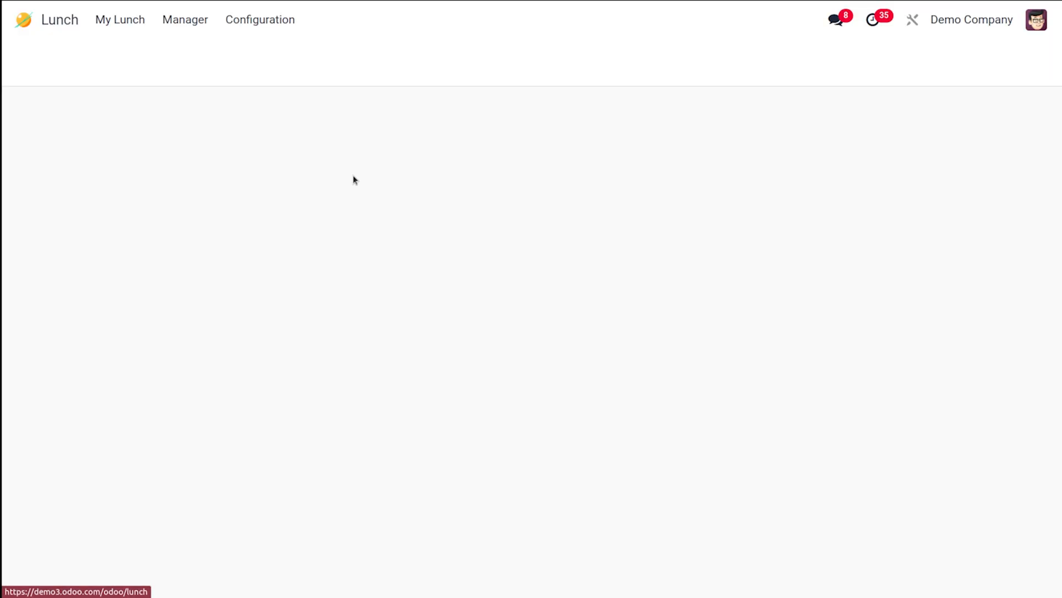
click(259, 20)
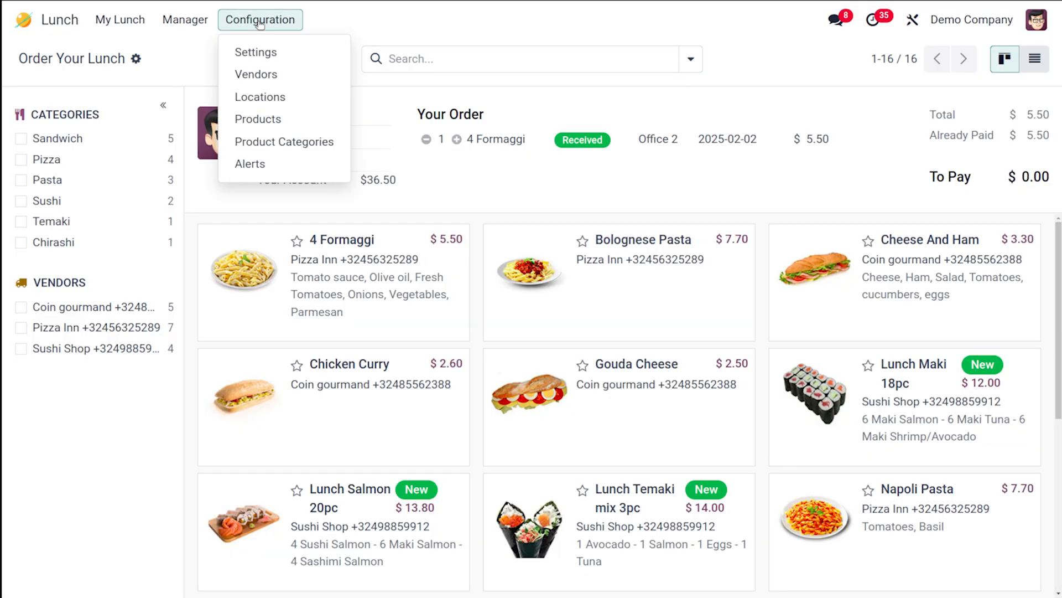
mouse_move(263, 116)
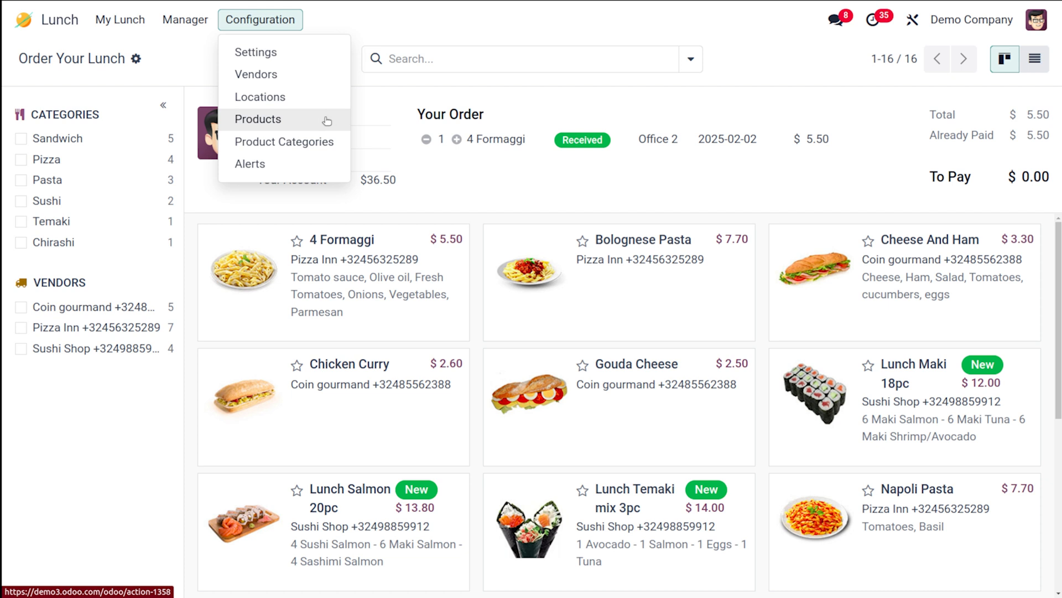
mouse_move(278, 149)
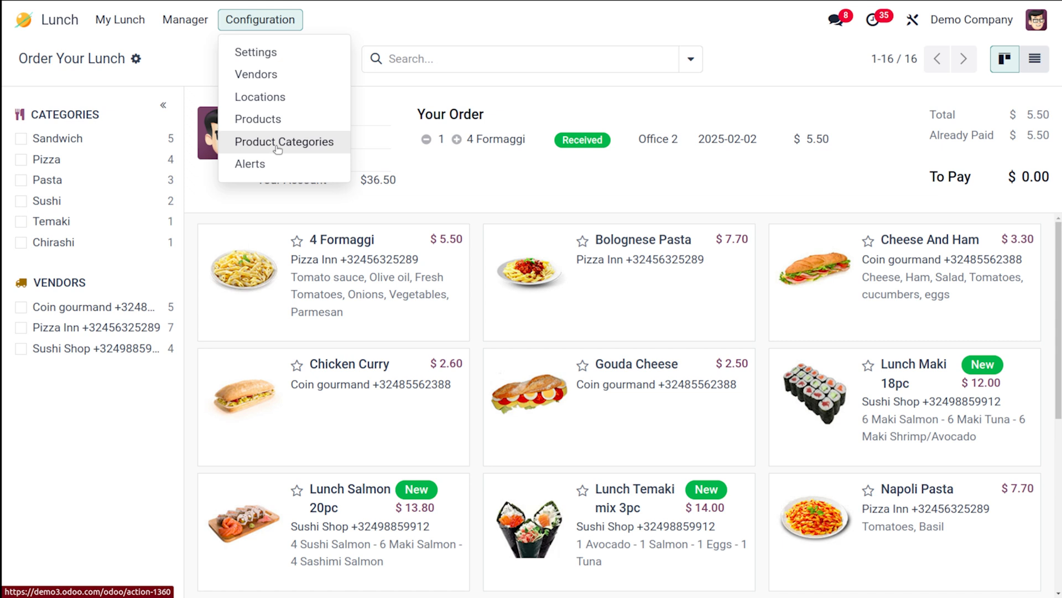
Step: Create a new lunch product category named Rice and save it
click(285, 142)
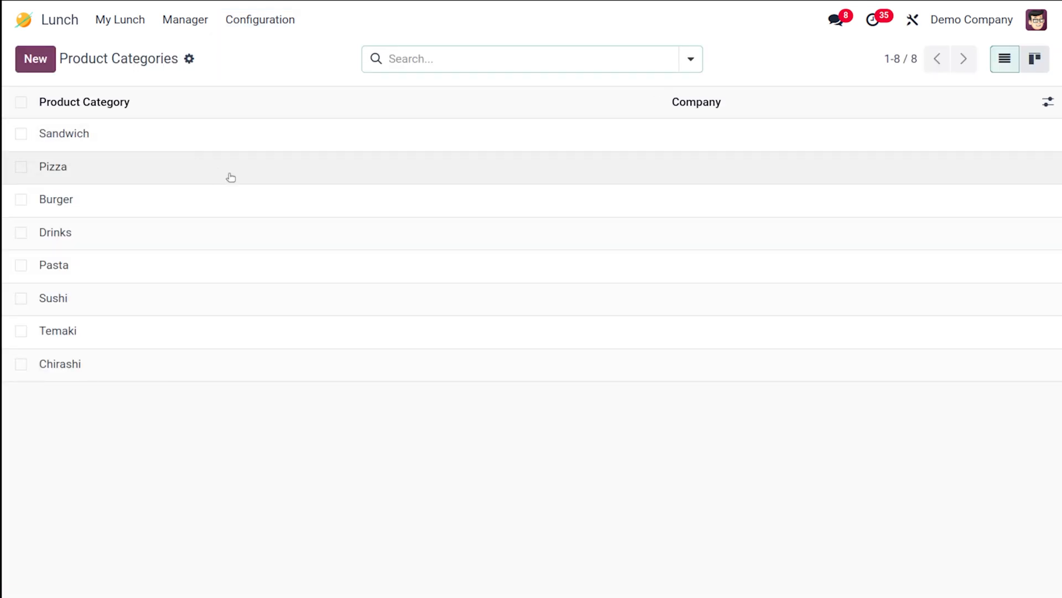
mouse_move(231, 176)
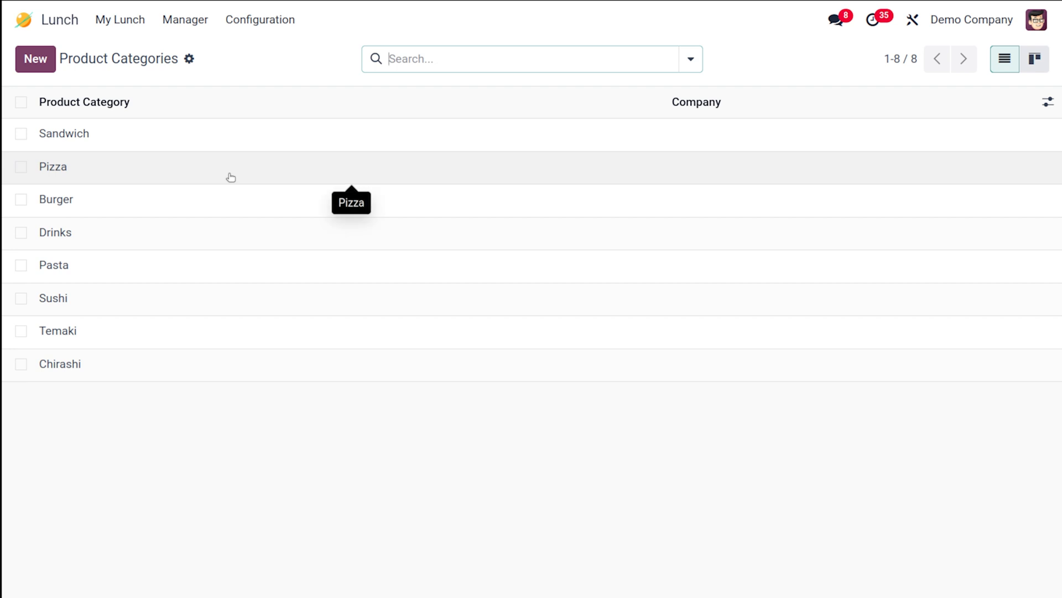
mouse_move(148, 241)
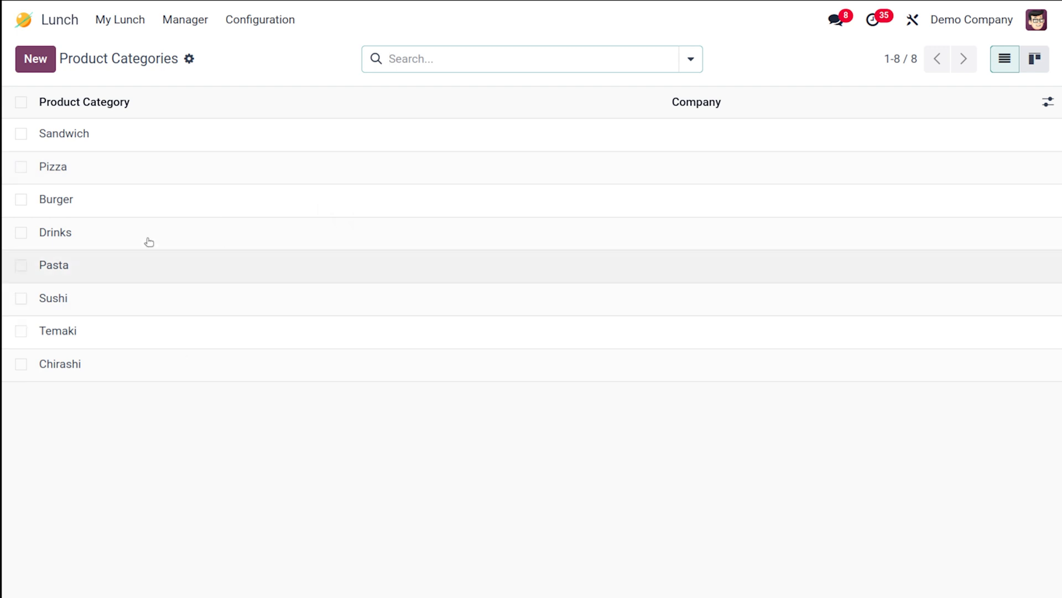
mouse_move(98, 187)
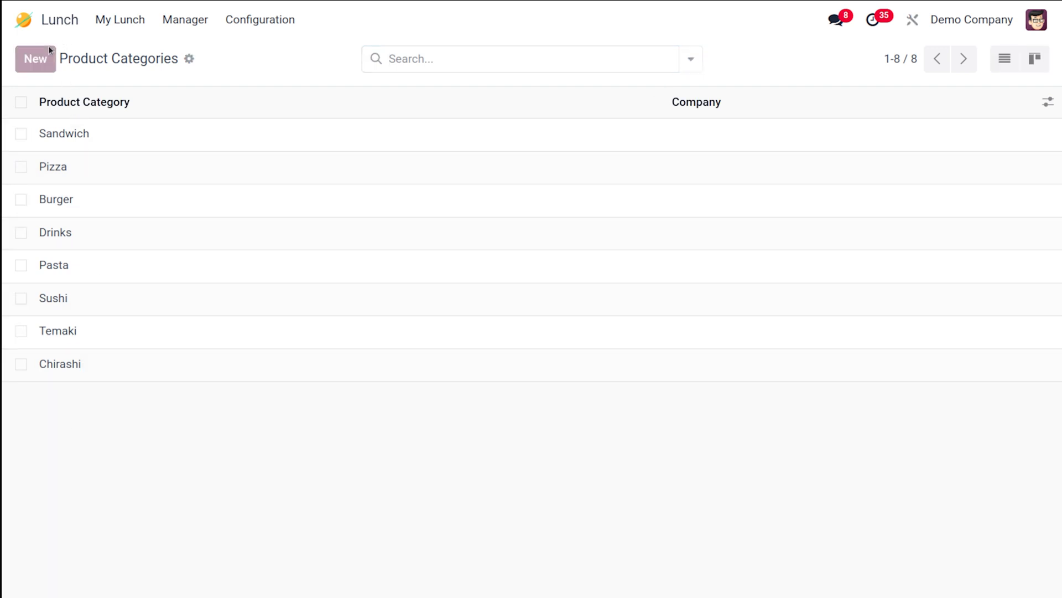
click(34, 59)
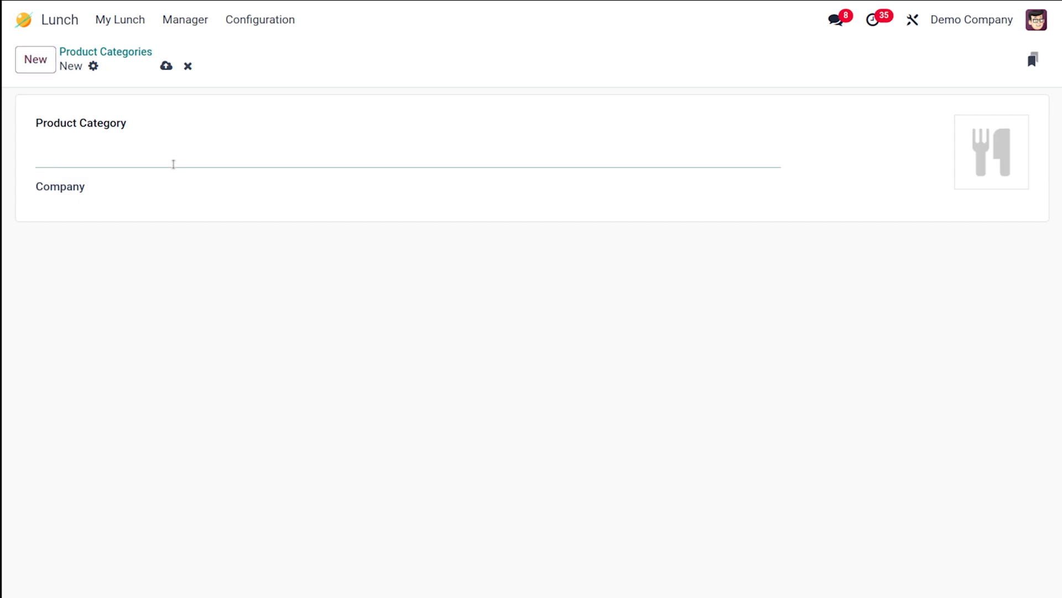
text(Rice)
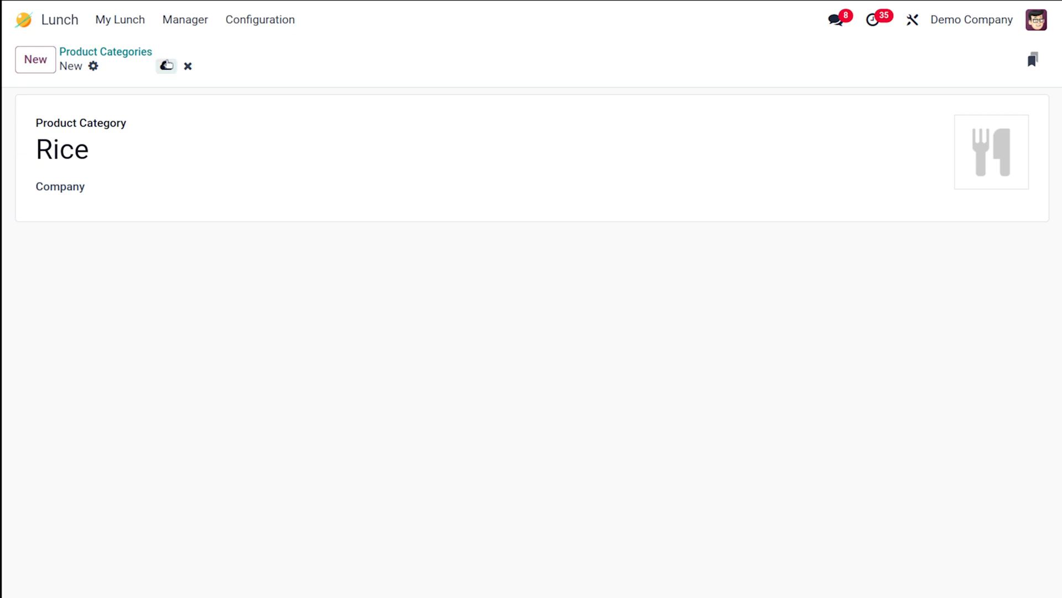
click(167, 66)
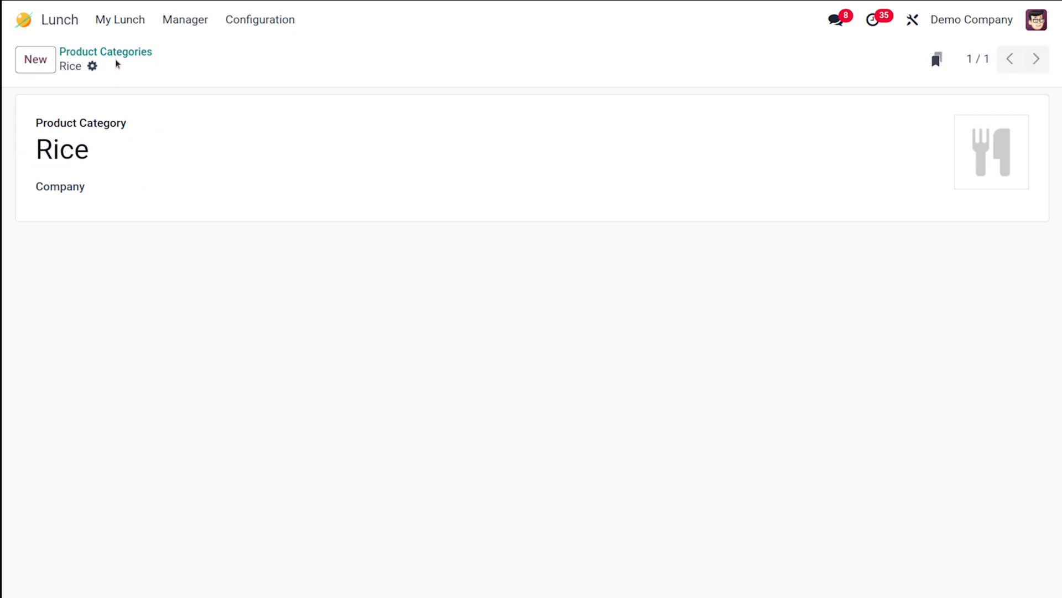
Step: Start a new lunch product named FRIED RICE from Configuration > Products
click(260, 20)
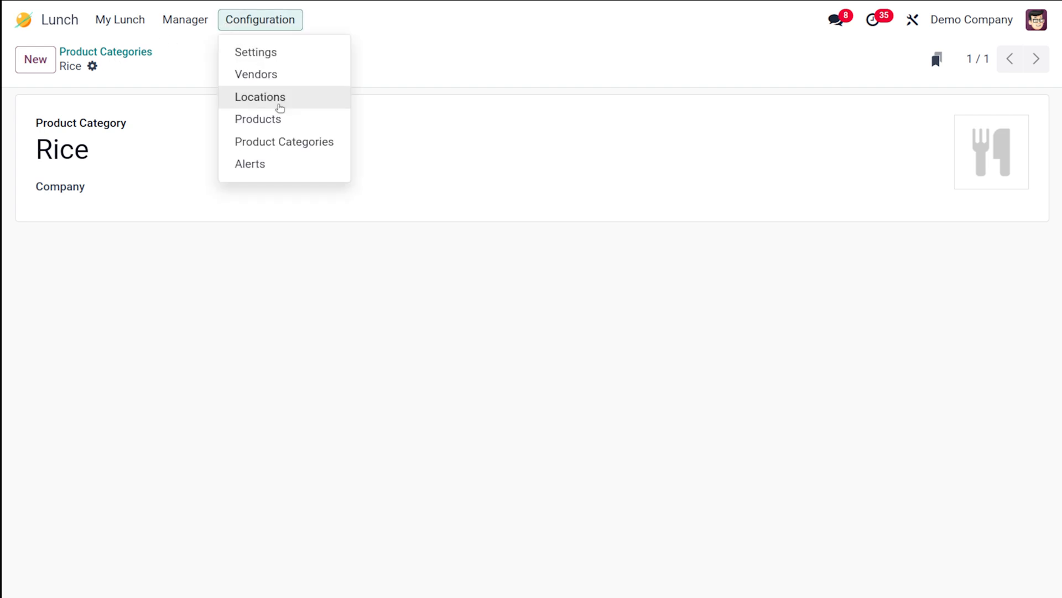
click(258, 119)
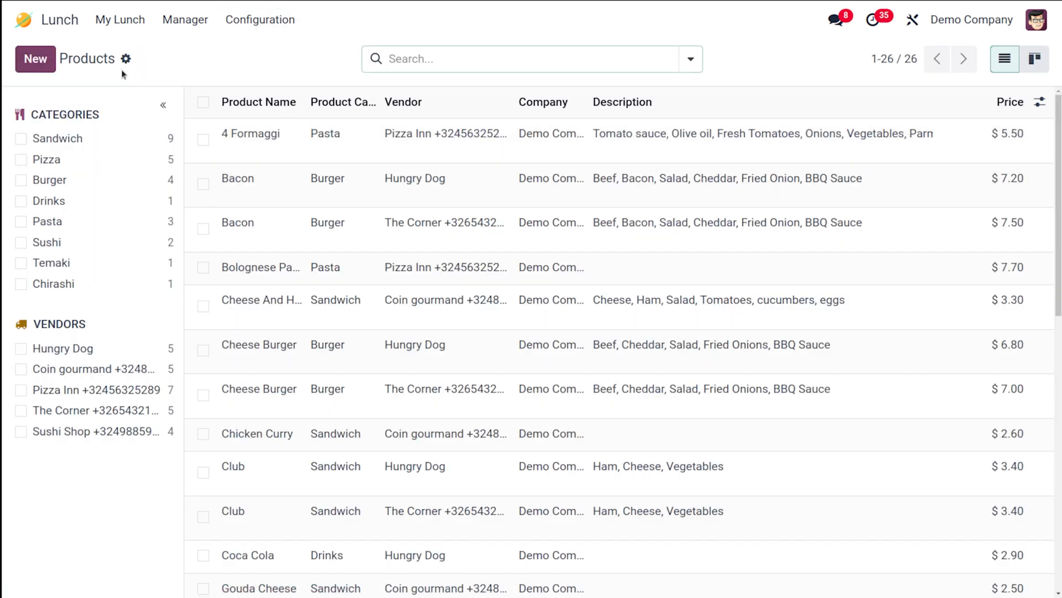
click(34, 58)
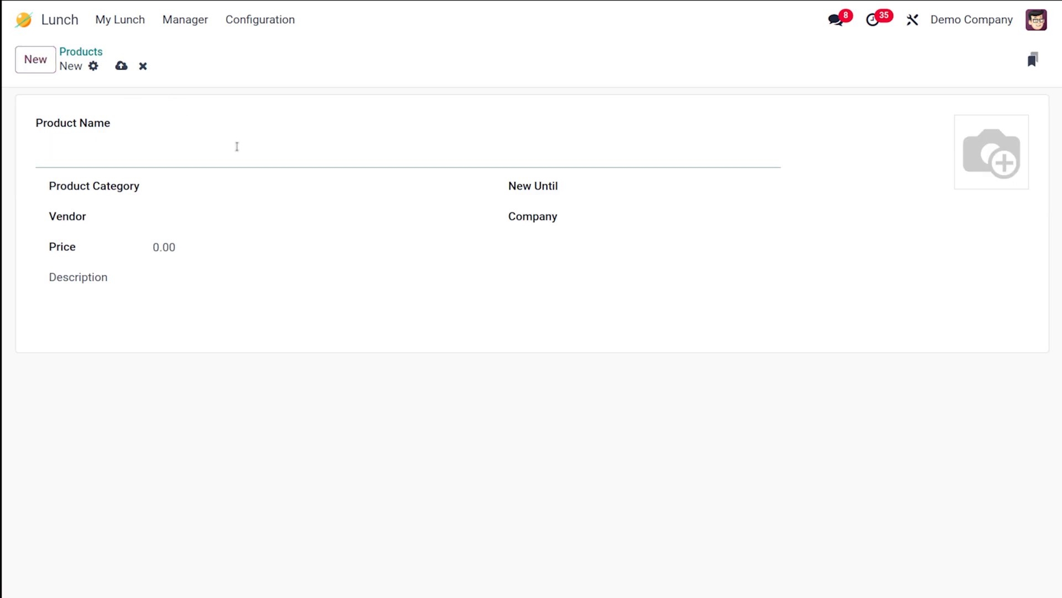
click(237, 146)
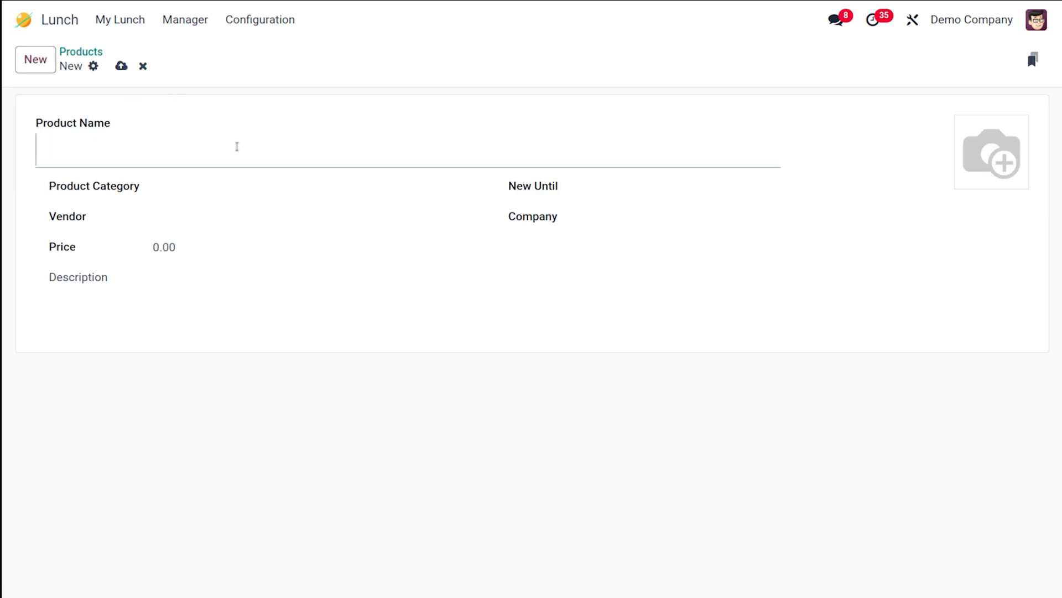
text(FRIED RICE)
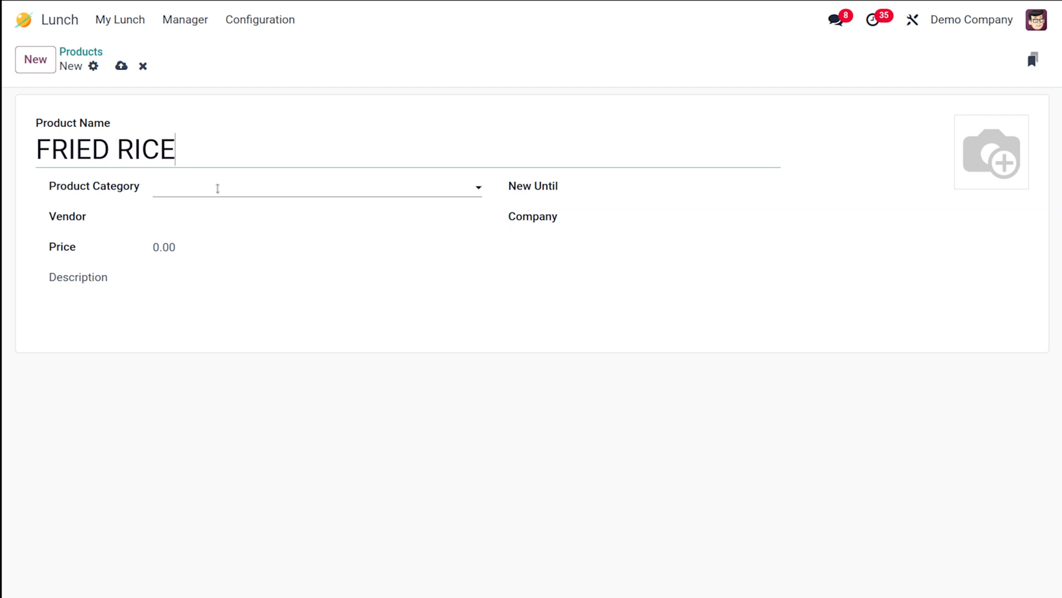
Step: Assign the Rice product category and the pizzeria inn as vendor
click(315, 187)
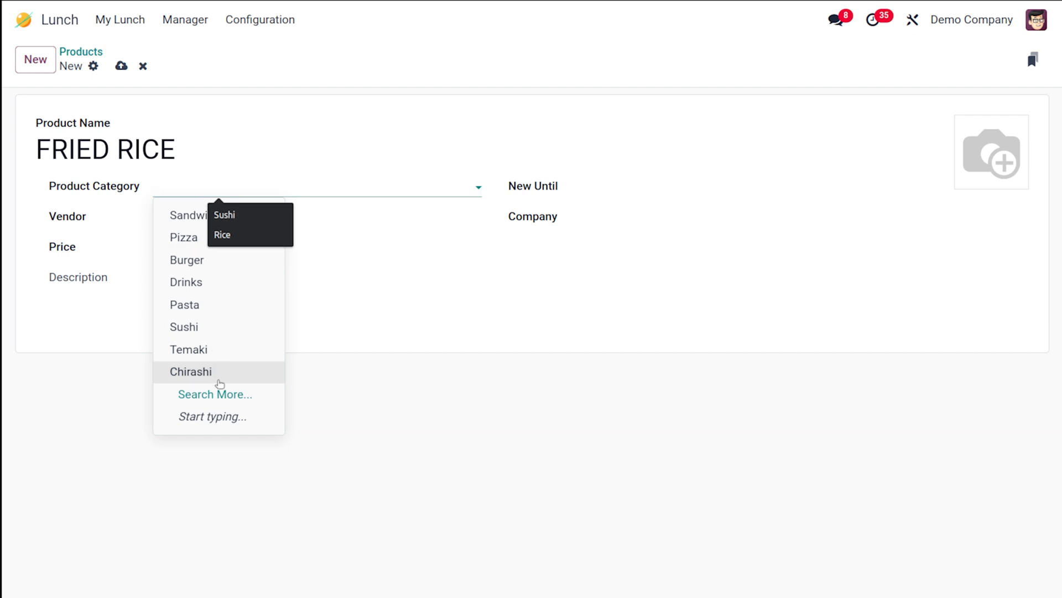
text(ri)
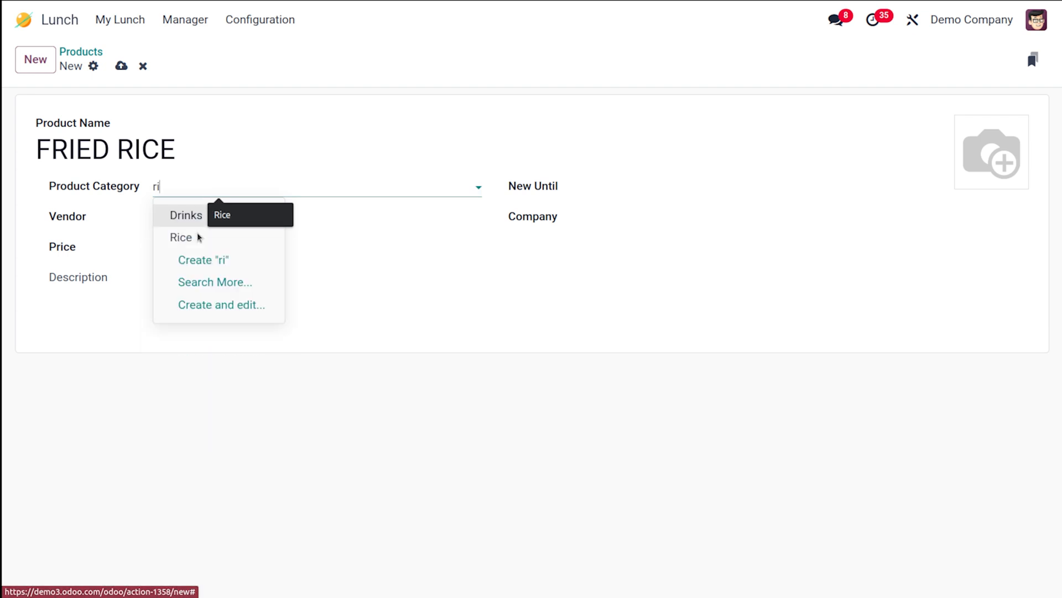
click(181, 237)
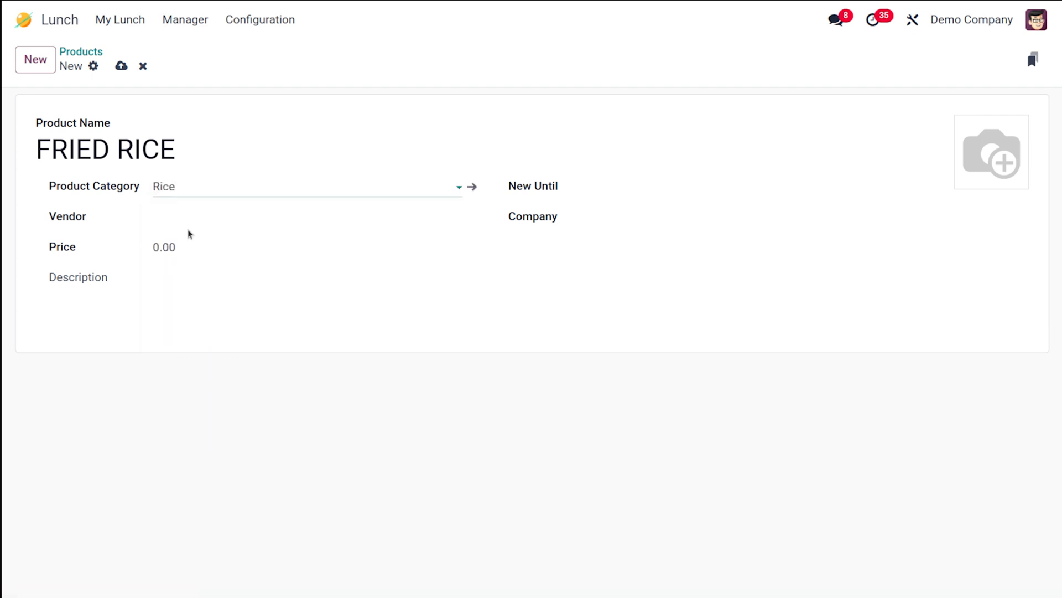
click(317, 217)
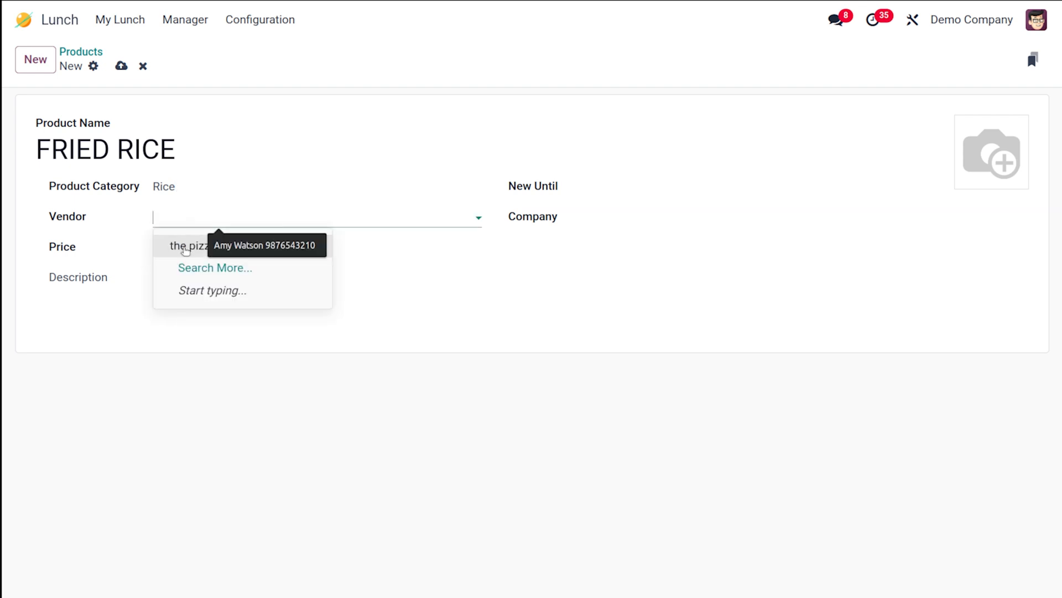
click(186, 245)
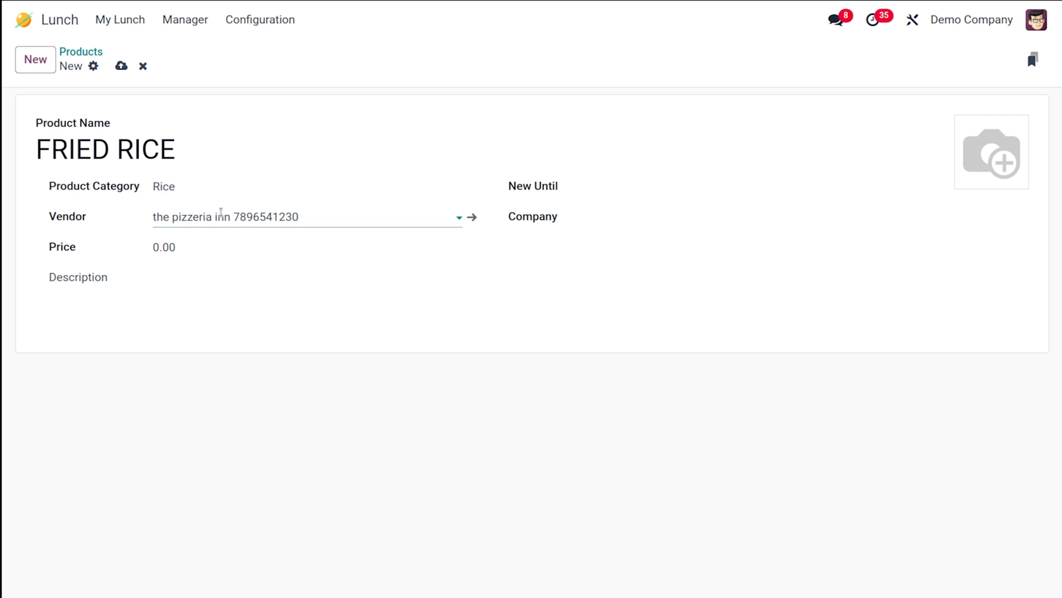
Step: Set the price to 50 and the new-until date to February 13
click(172, 247)
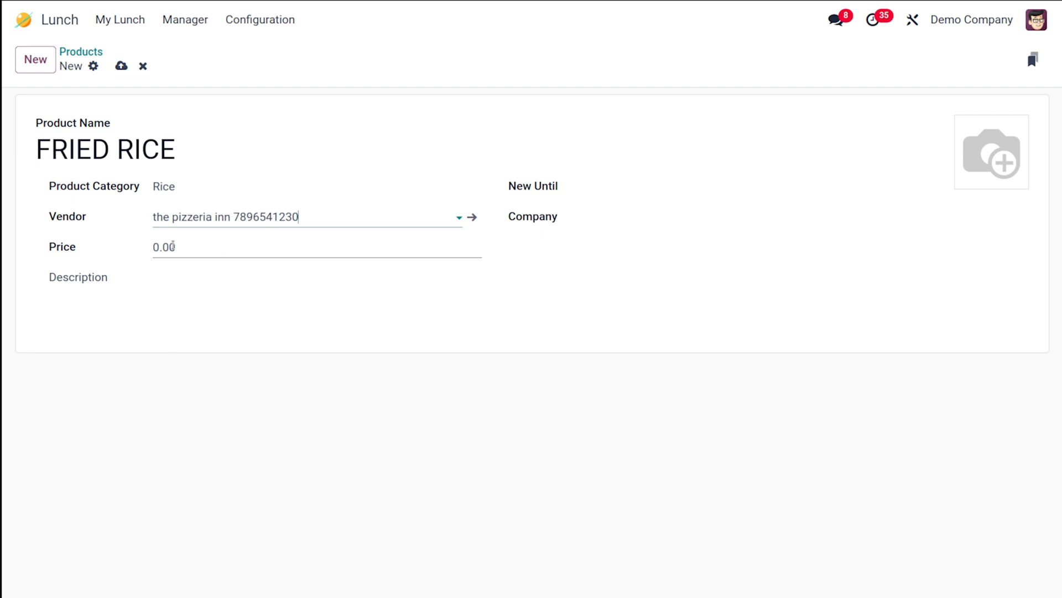
text(50)
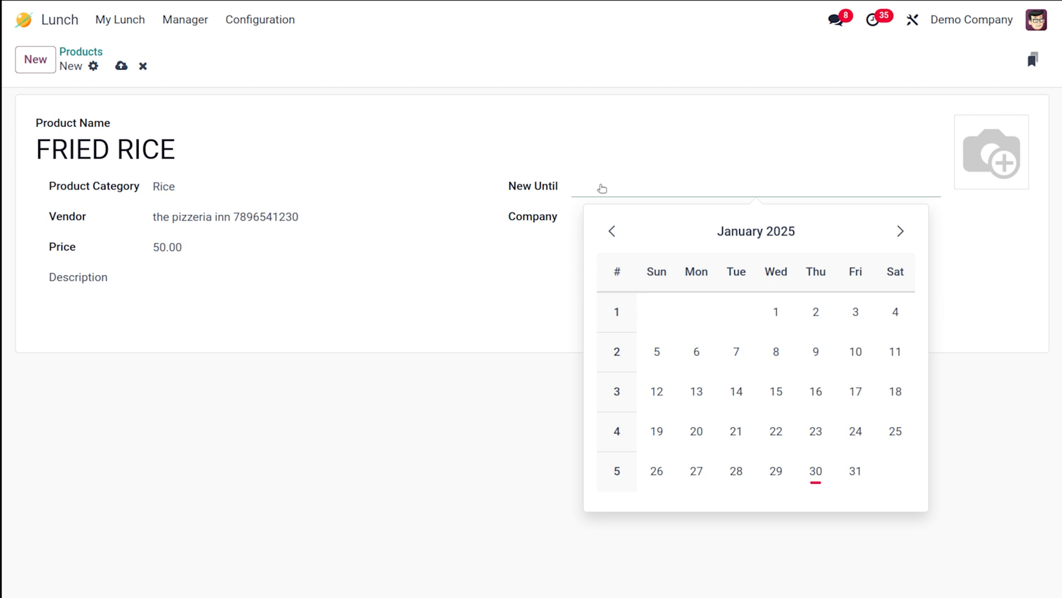
click(901, 231)
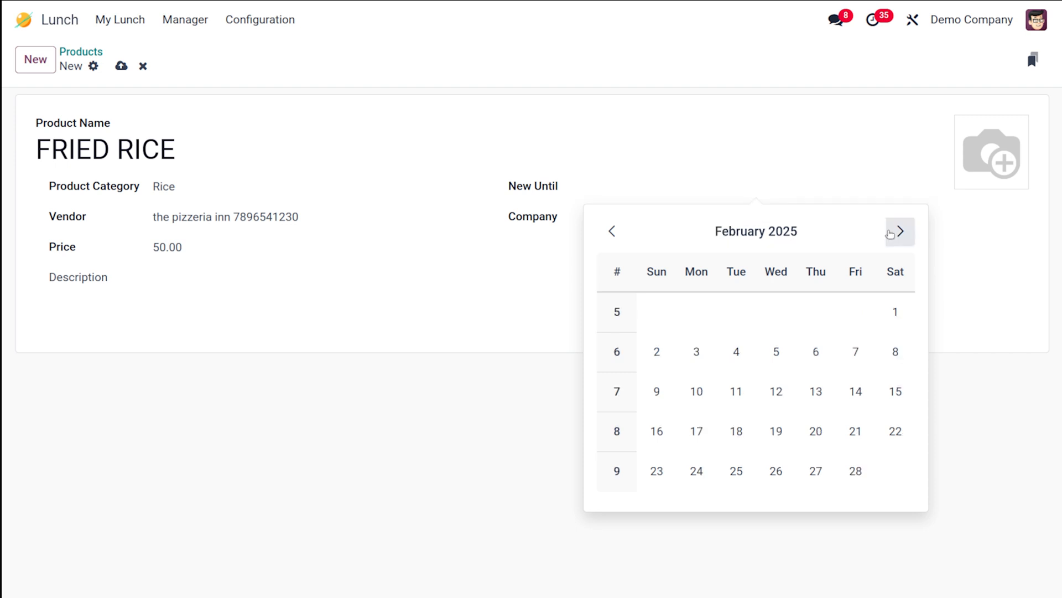
click(815, 392)
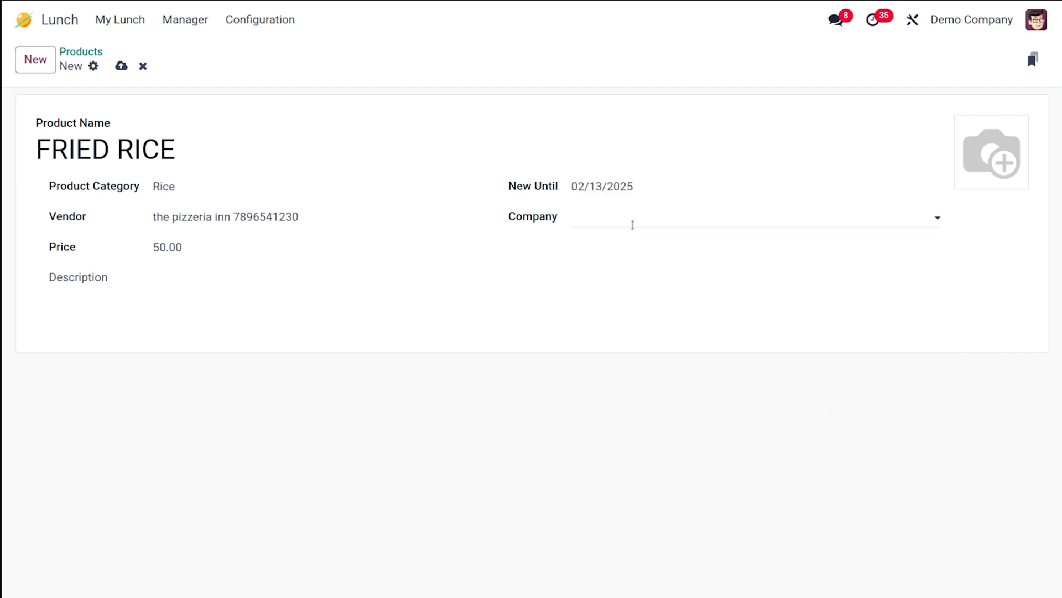
mouse_move(626, 220)
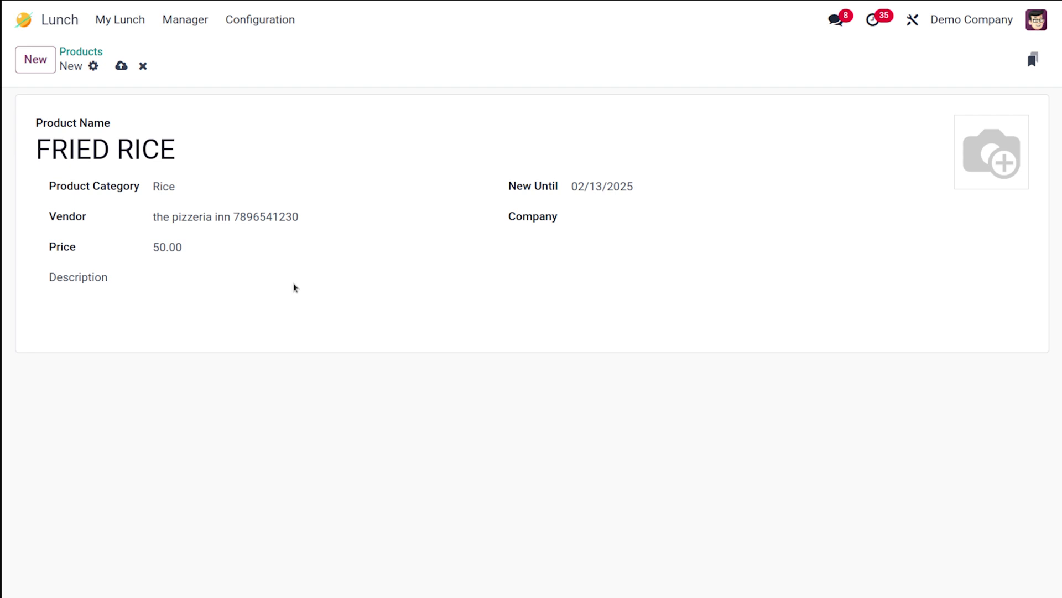
mouse_move(264, 269)
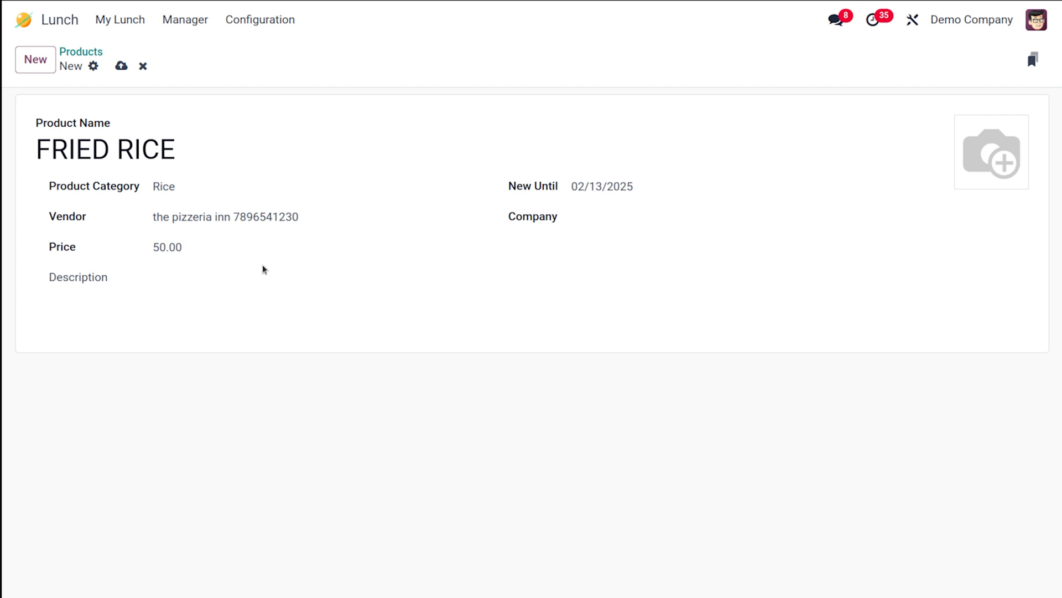
mouse_move(102, 282)
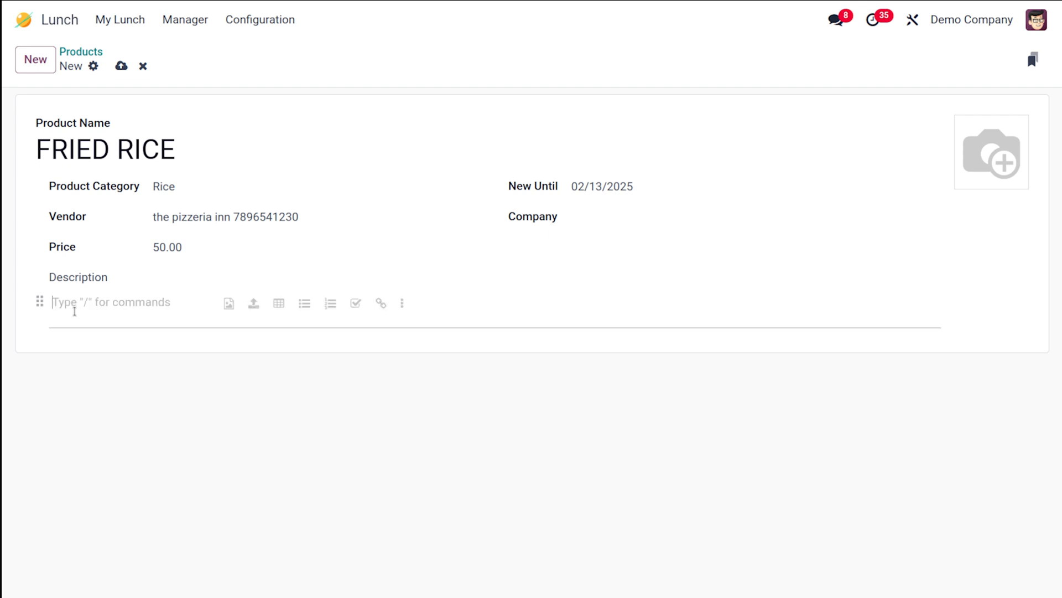
Step: Enter the description 'chicken, veggies, rice' and save the FRIED RICE product
text(chicken)
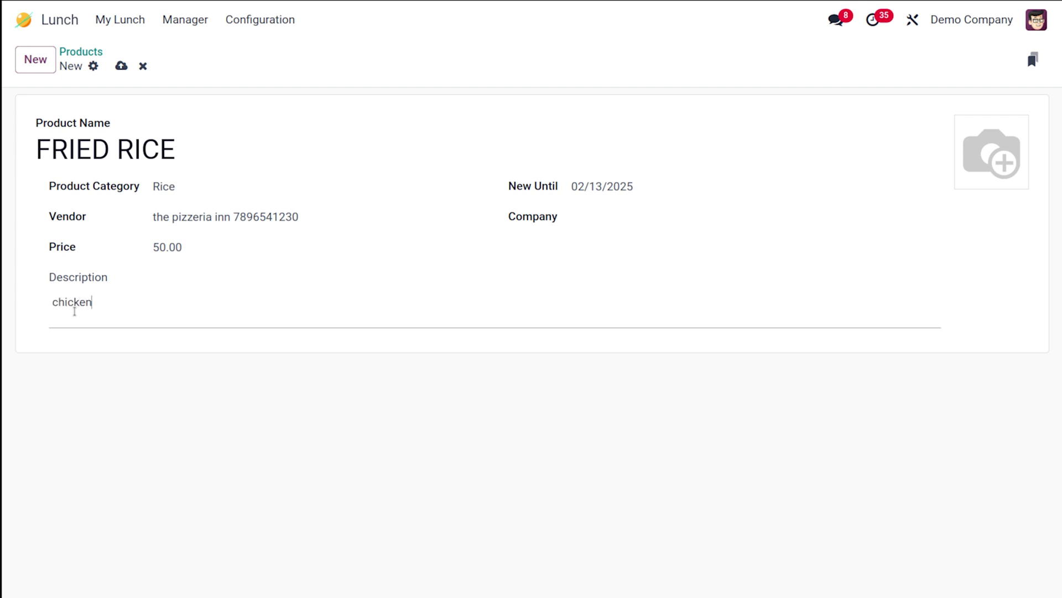
text(, v)
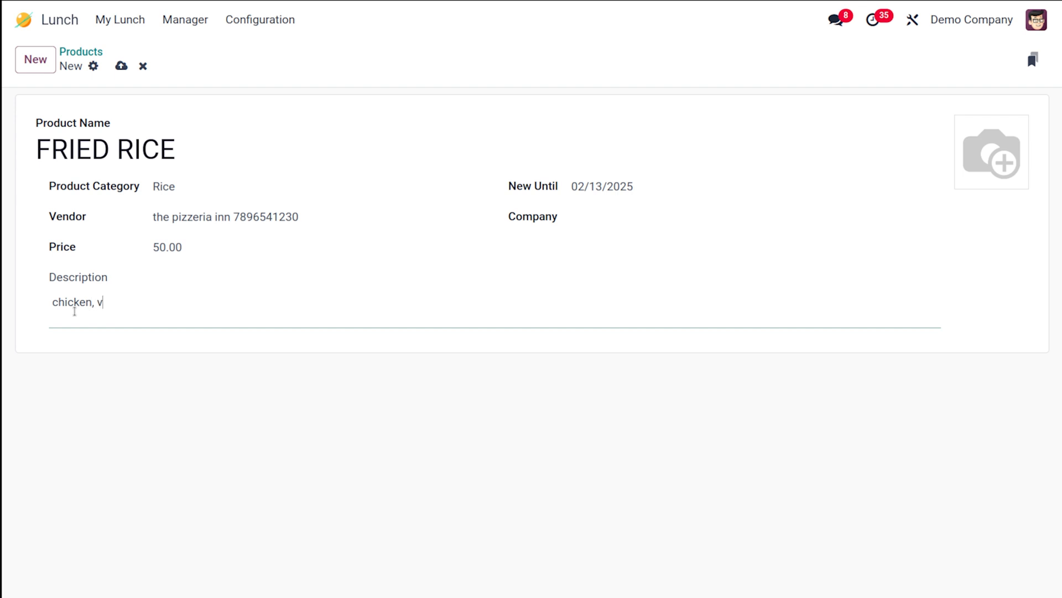
text(ggies)
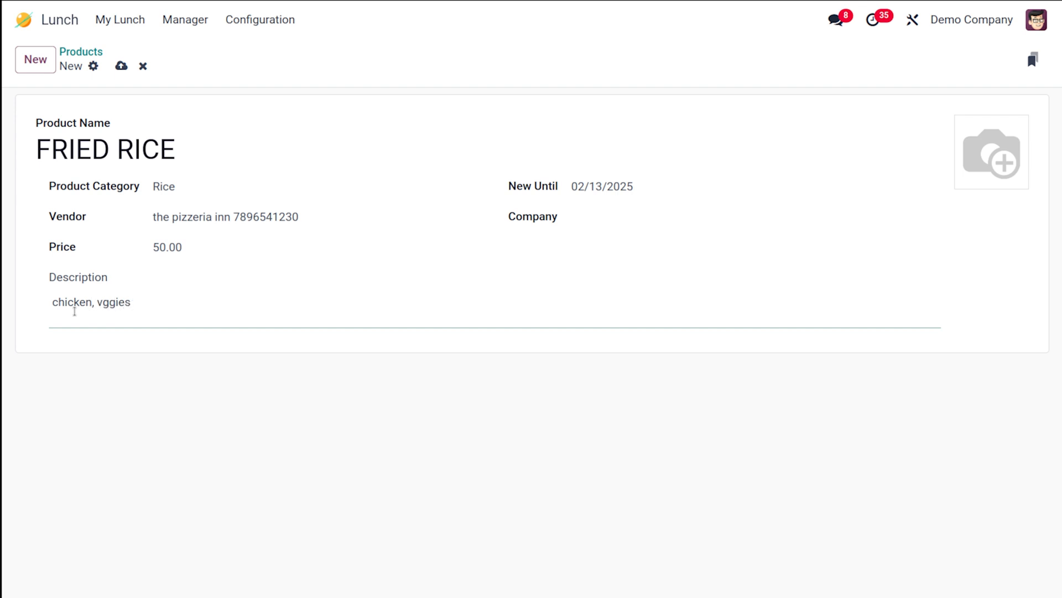
text(, rice)
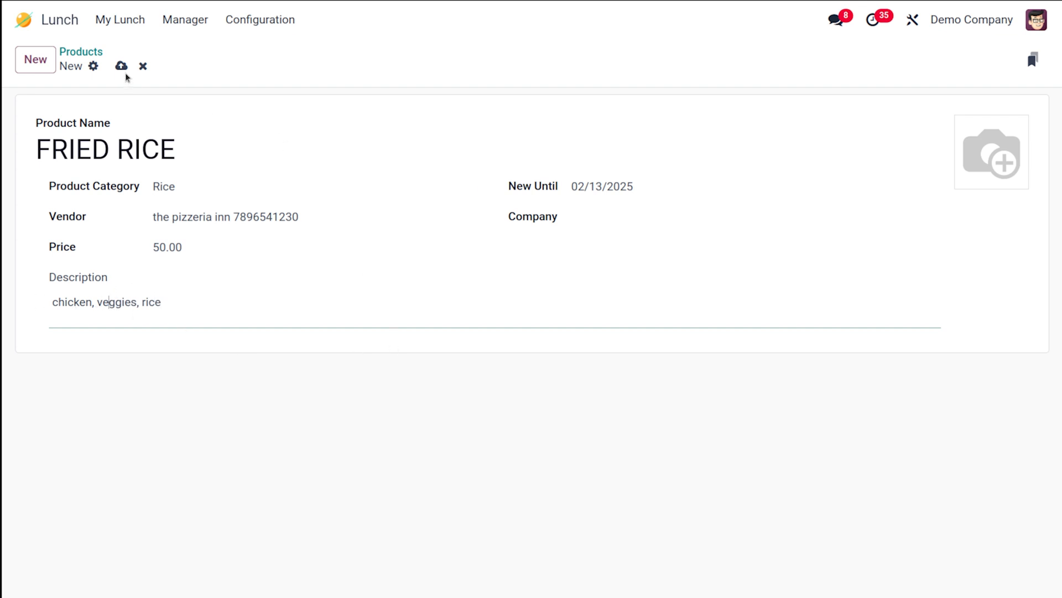
click(122, 66)
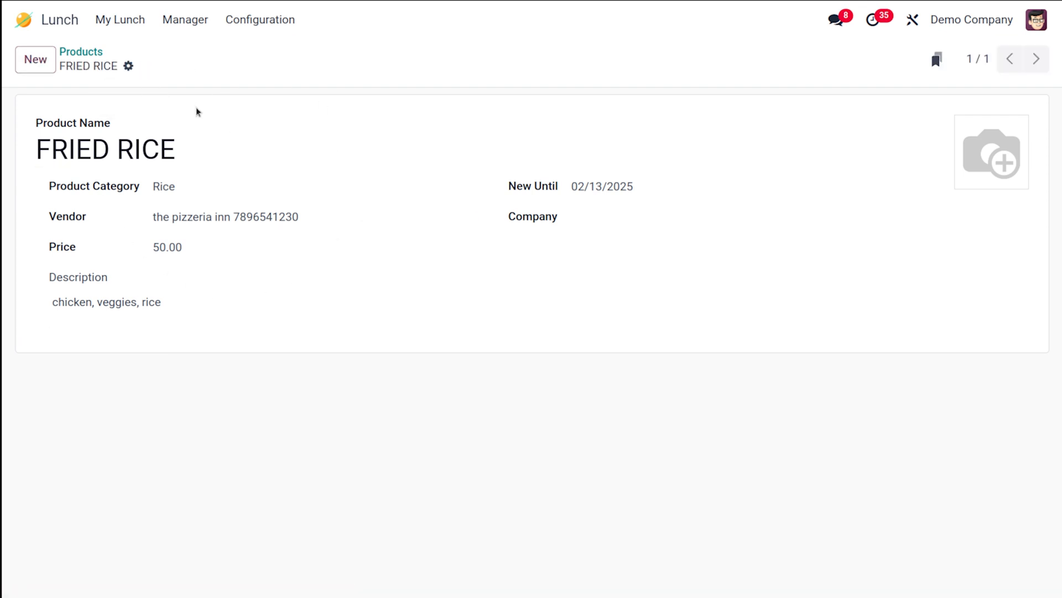
click(181, 186)
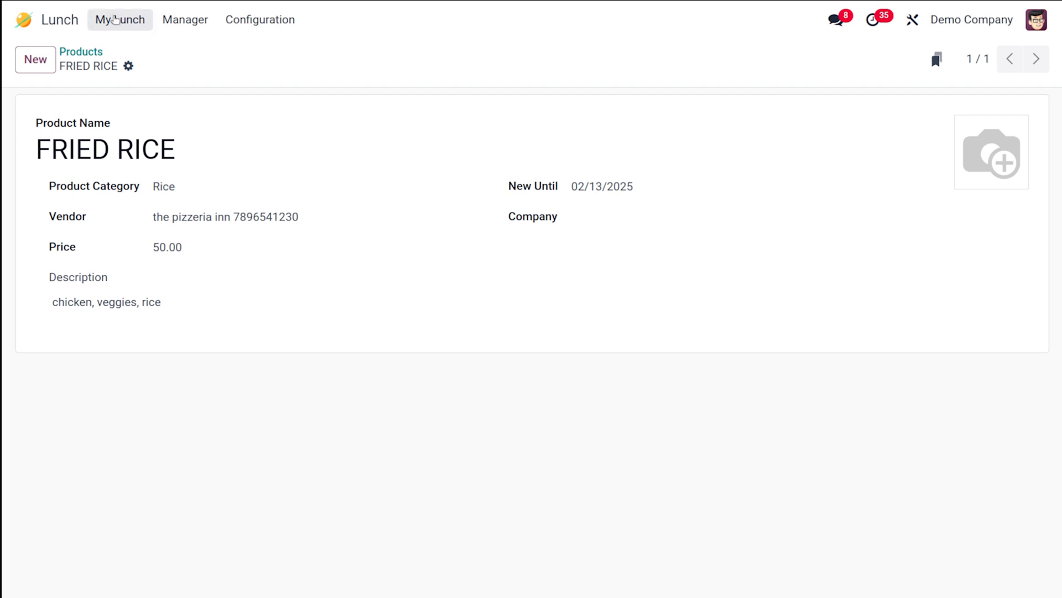
Step: Show My Lunch ordering view filtered to the pizzeria inn vendor, leaving only FRIED RICE
click(119, 20)
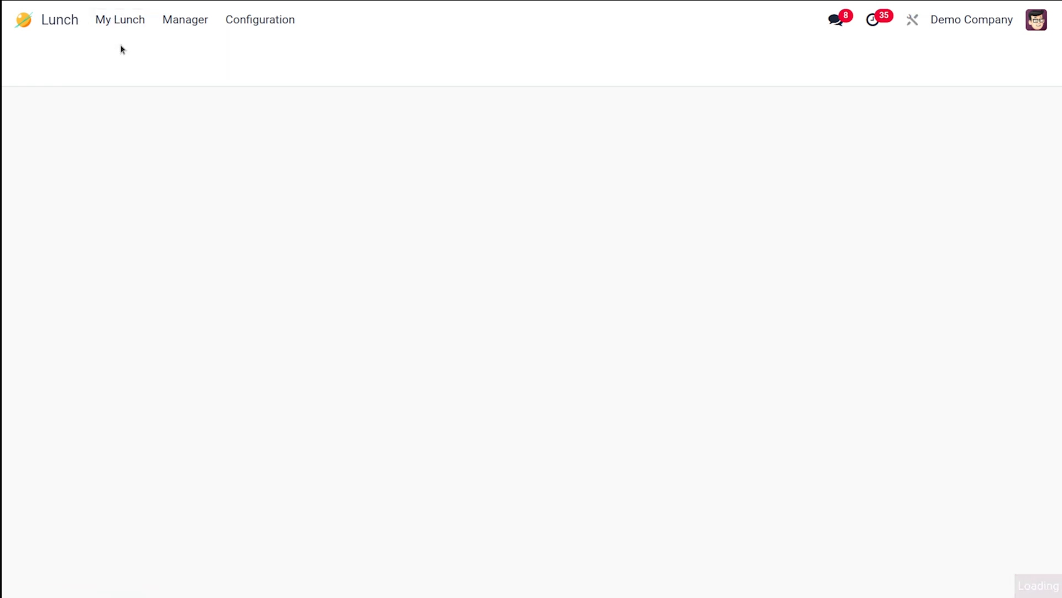
click(120, 20)
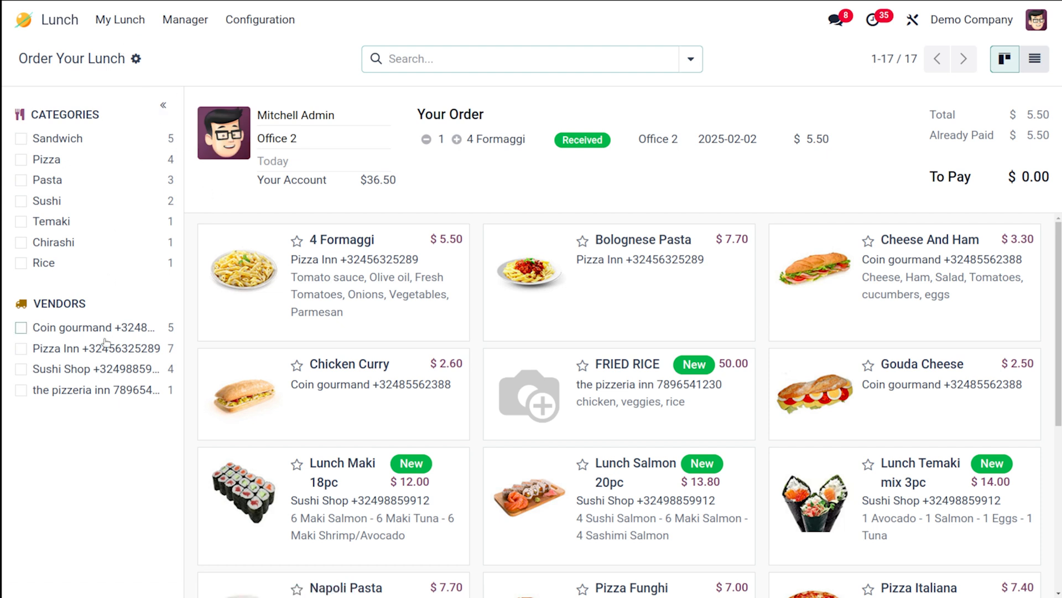
mouse_move(90, 394)
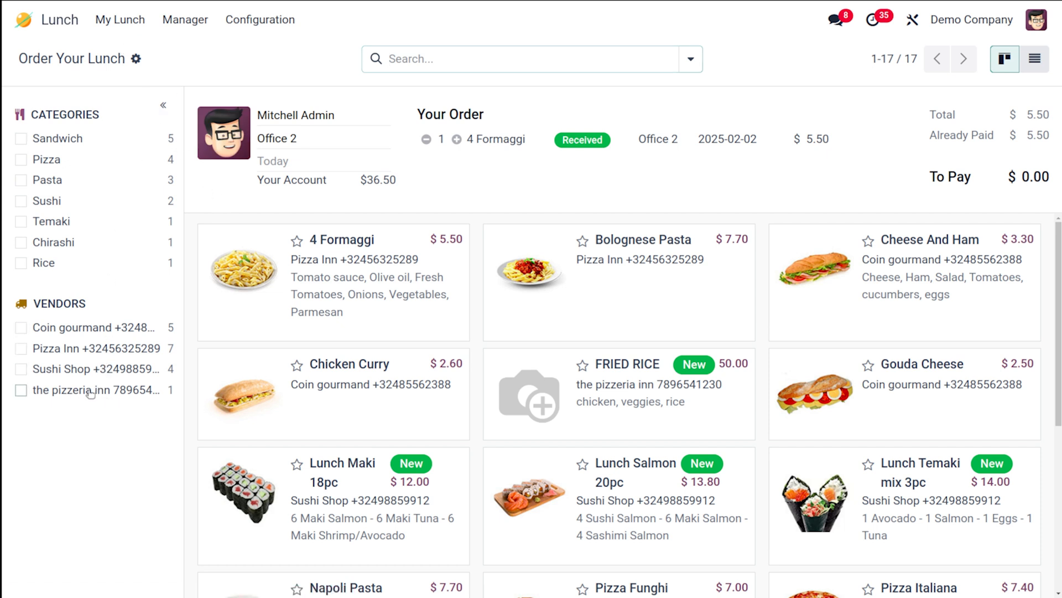
click(20, 389)
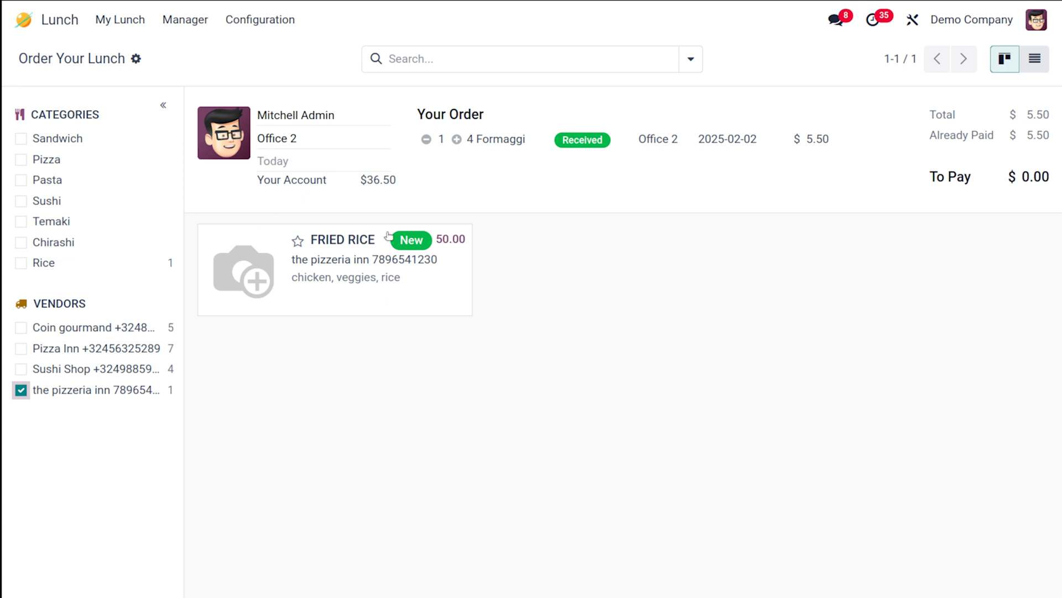
mouse_move(410, 250)
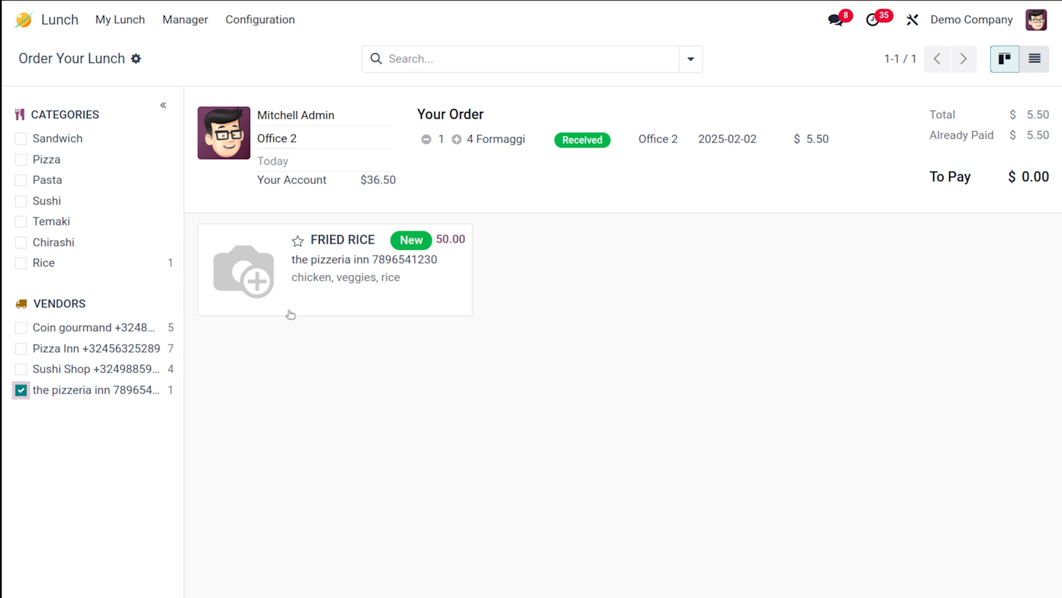
mouse_move(410, 232)
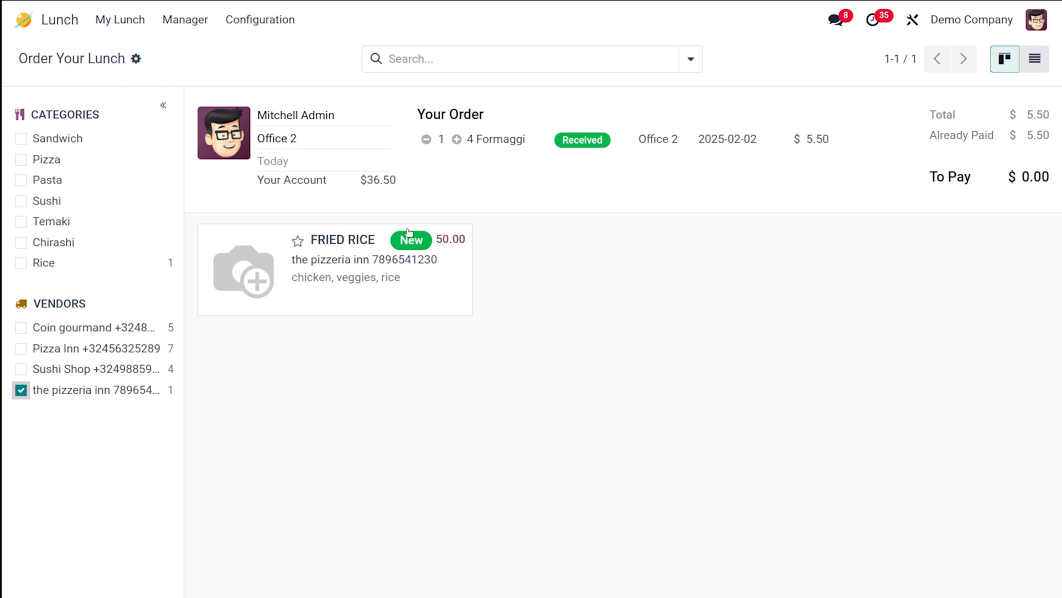
mouse_move(670, 213)
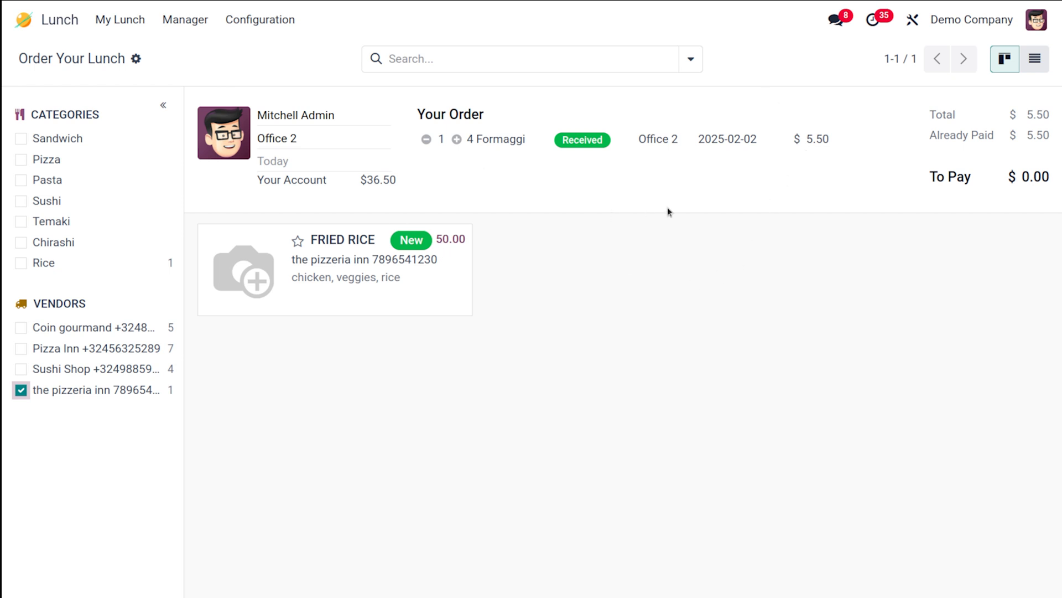
mouse_move(407, 297)
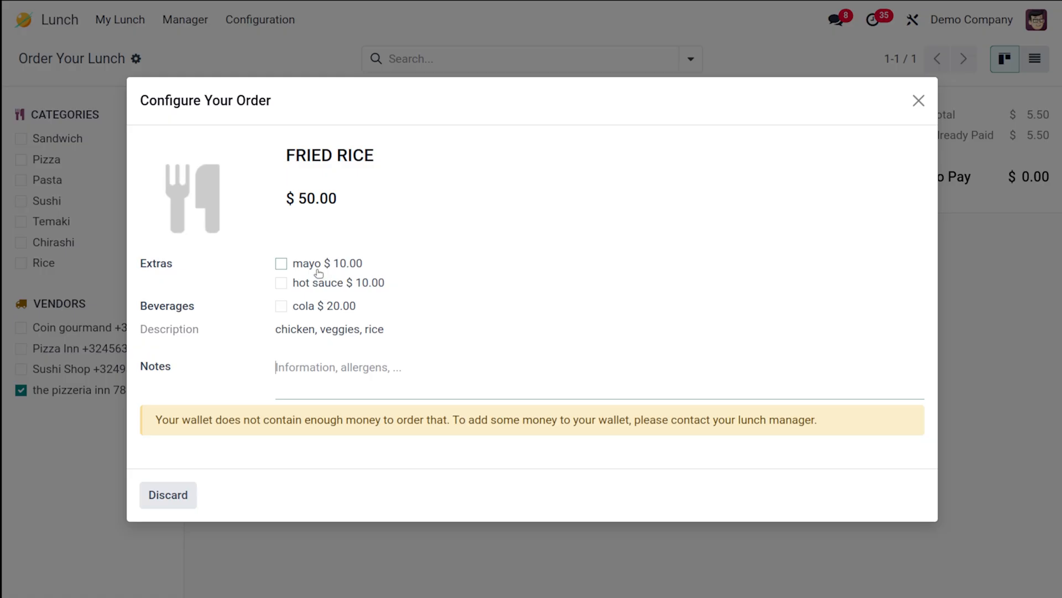
mouse_move(287, 298)
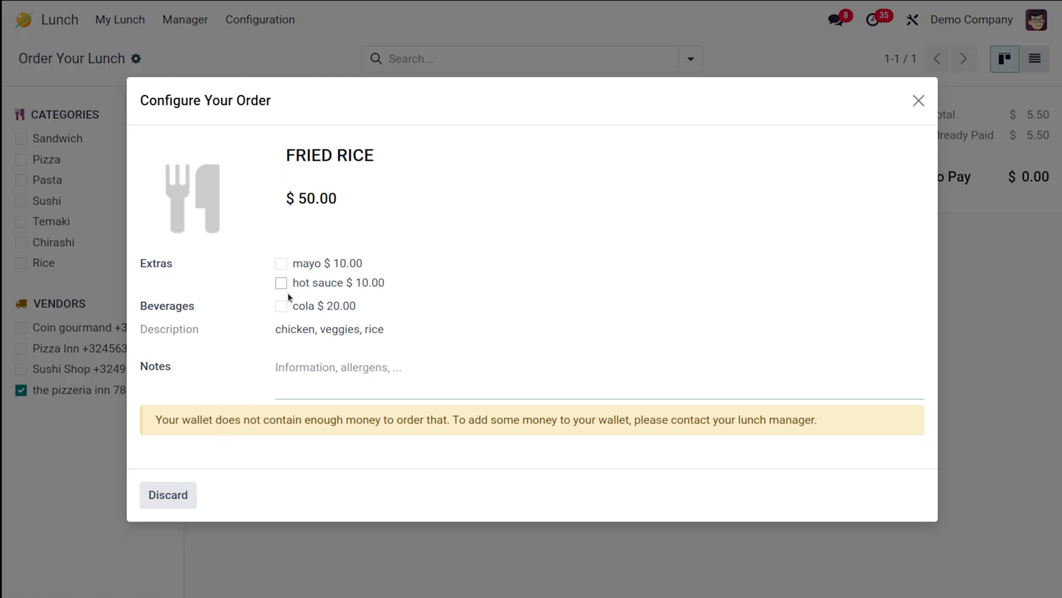
Step: Add mayo and hot sauce extras to the FRIED RICE order, totalling 70.00, and start a note
click(281, 264)
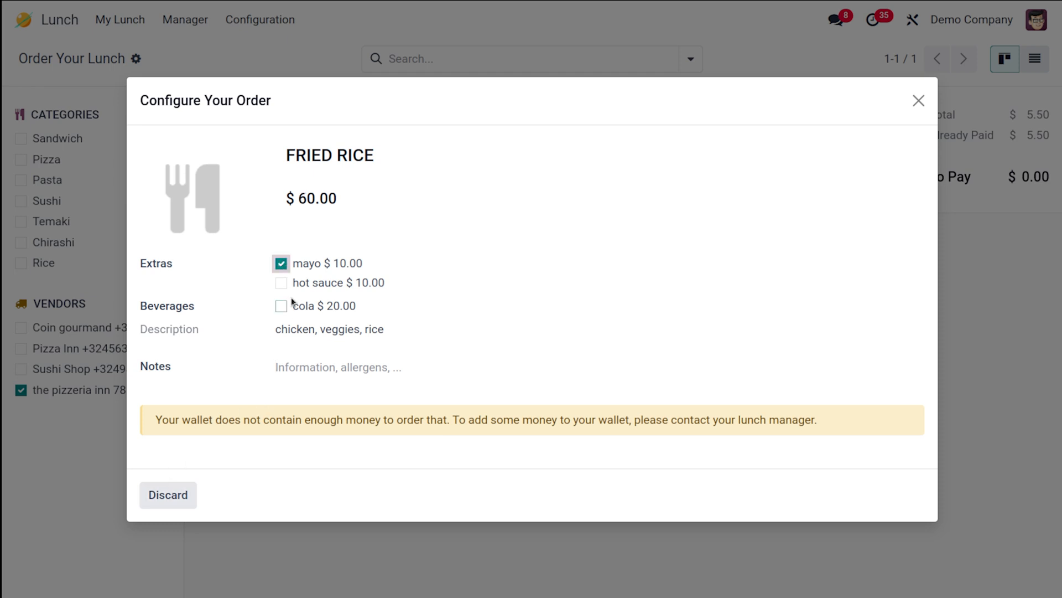
click(281, 284)
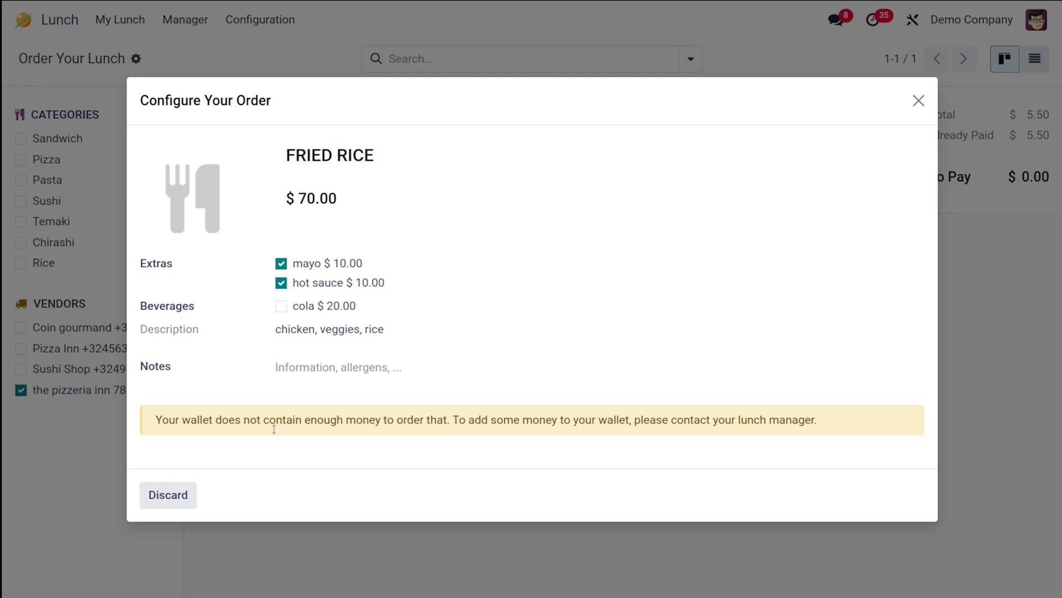
mouse_move(720, 452)
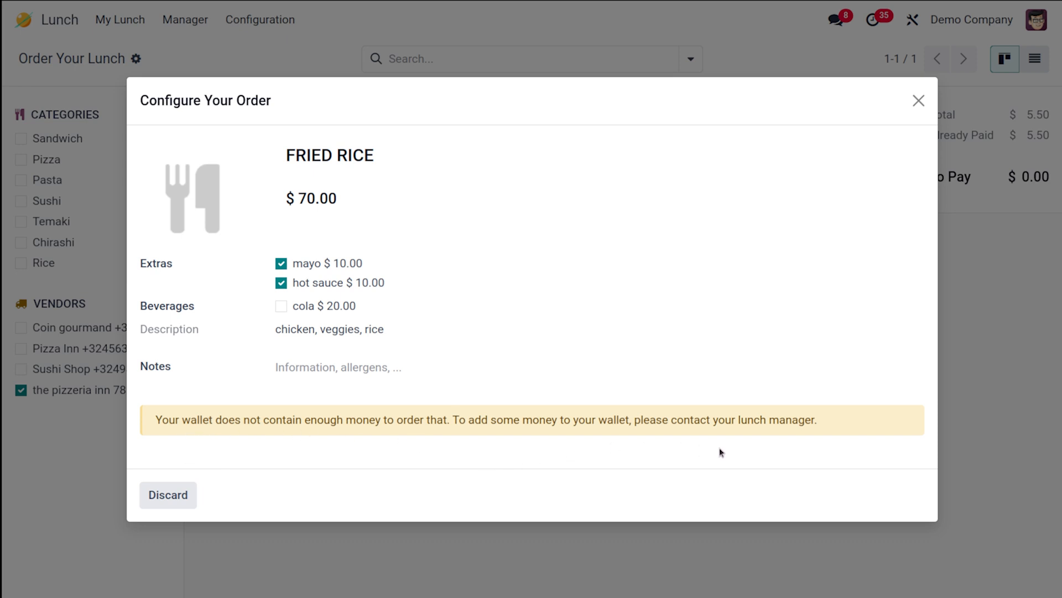
mouse_move(518, 440)
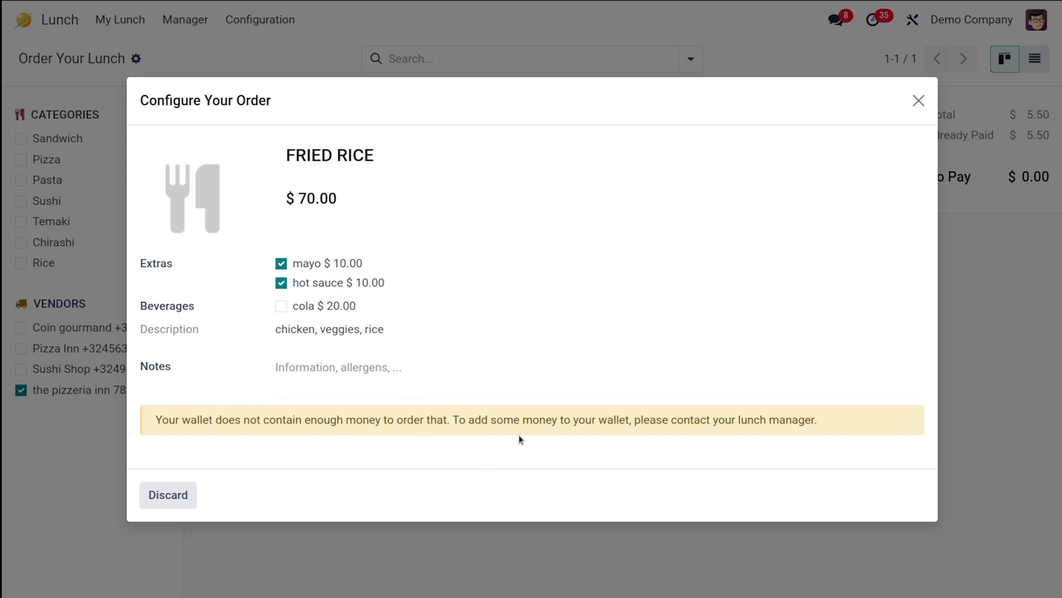
mouse_move(453, 157)
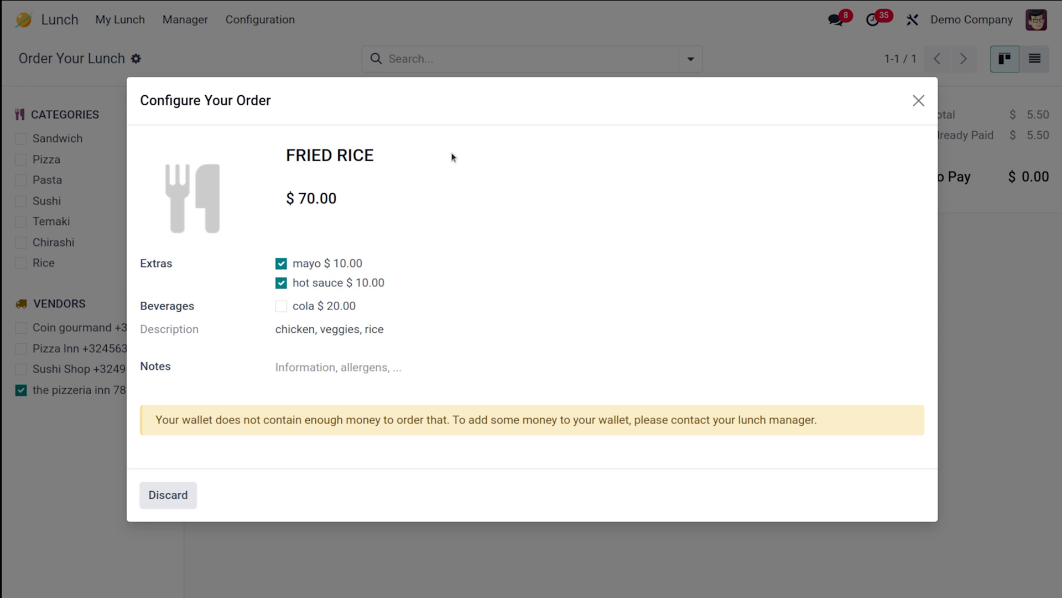
mouse_move(148, 369)
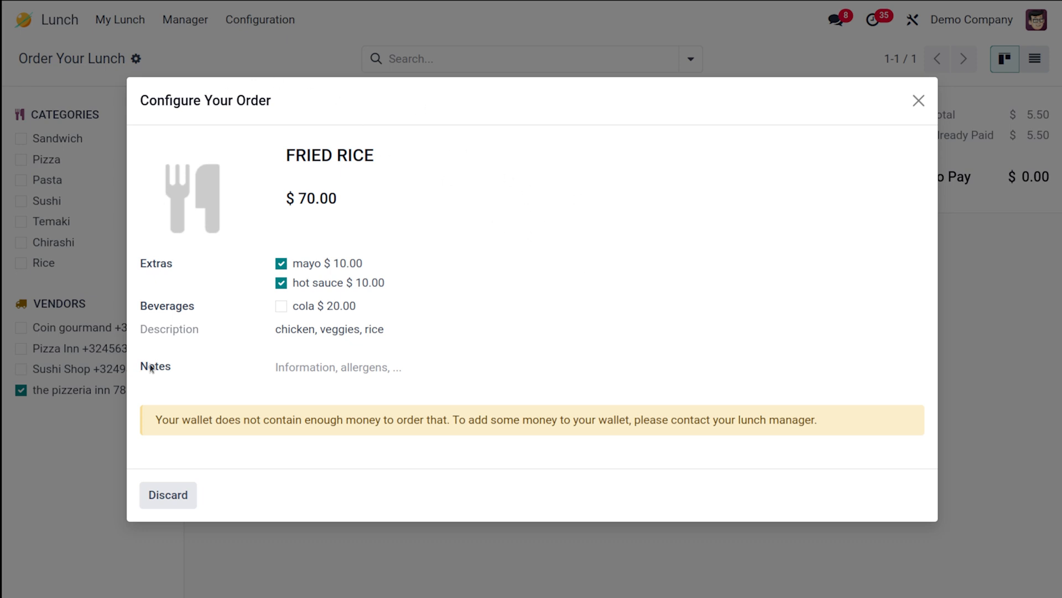
mouse_move(452, 341)
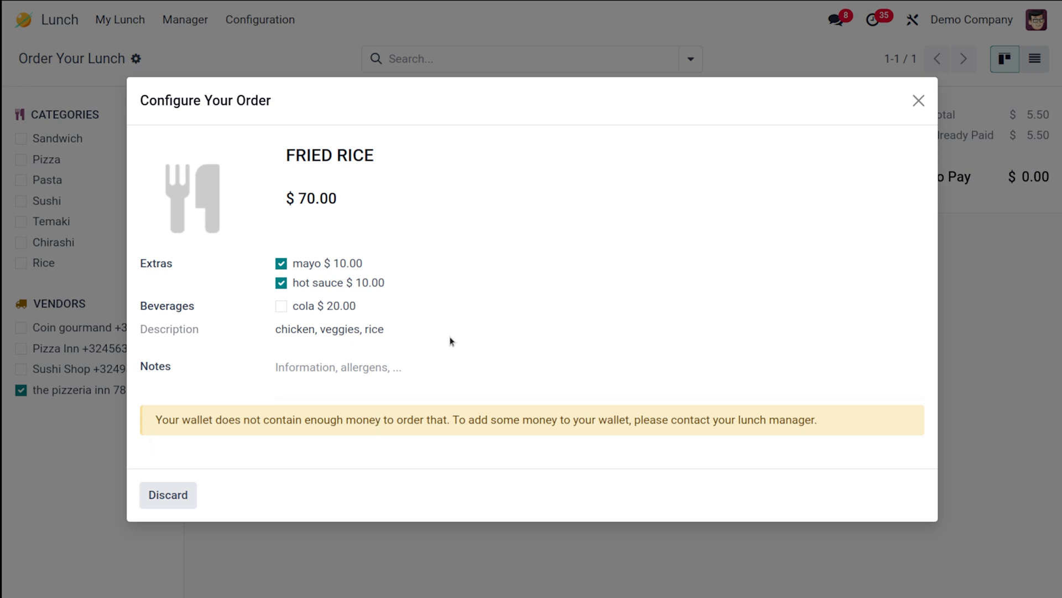
mouse_move(368, 354)
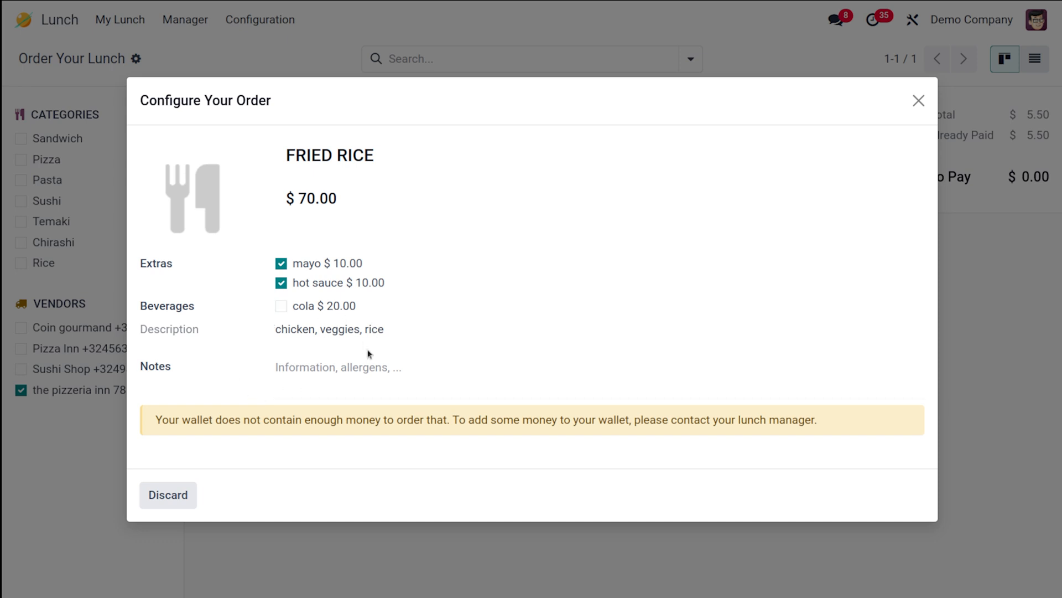
click(361, 380)
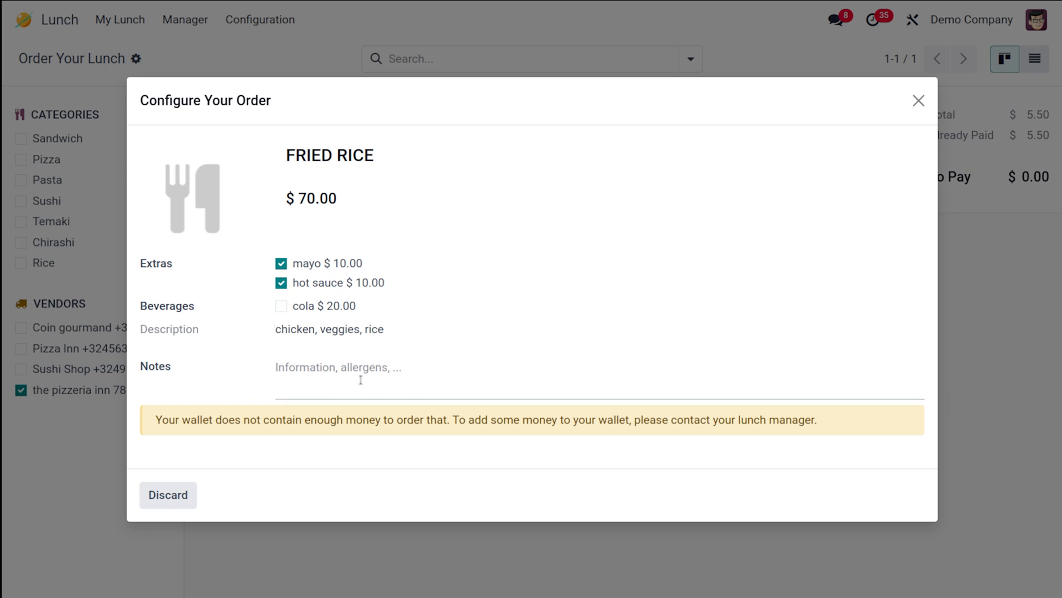
mouse_move(363, 182)
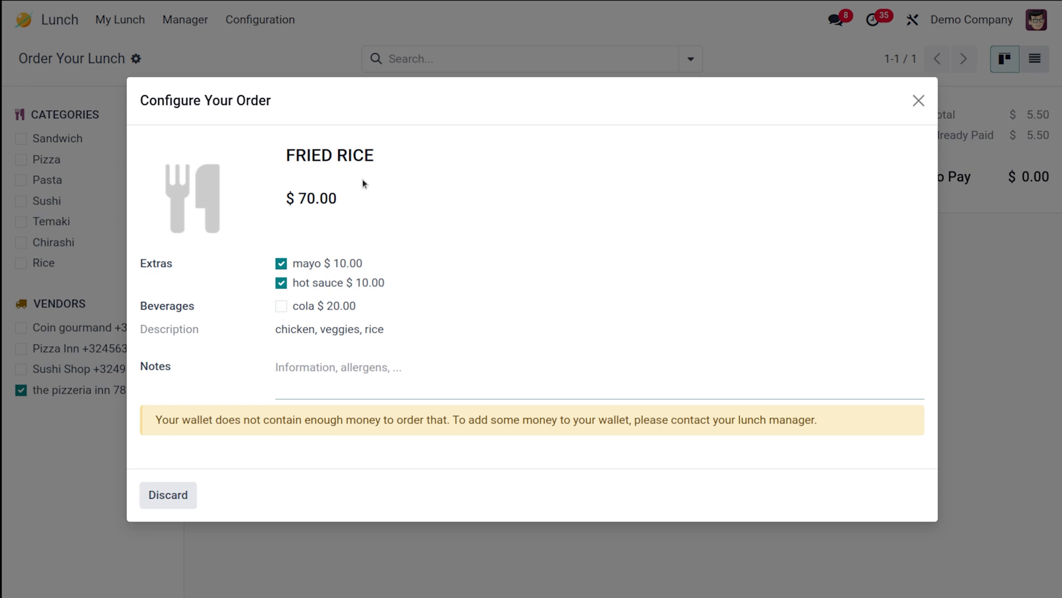
mouse_move(904, 117)
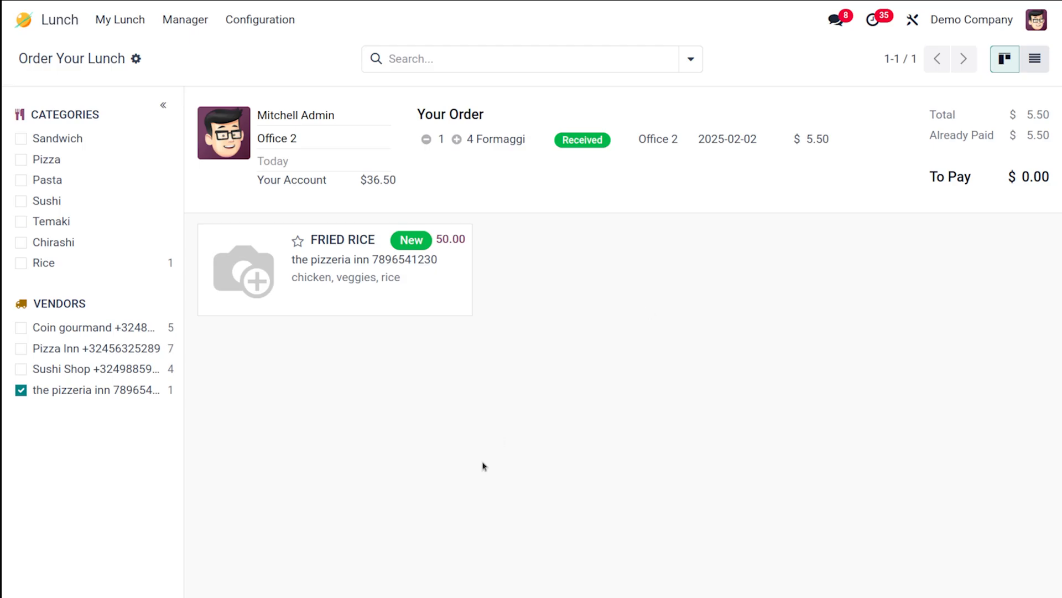
mouse_move(41, 279)
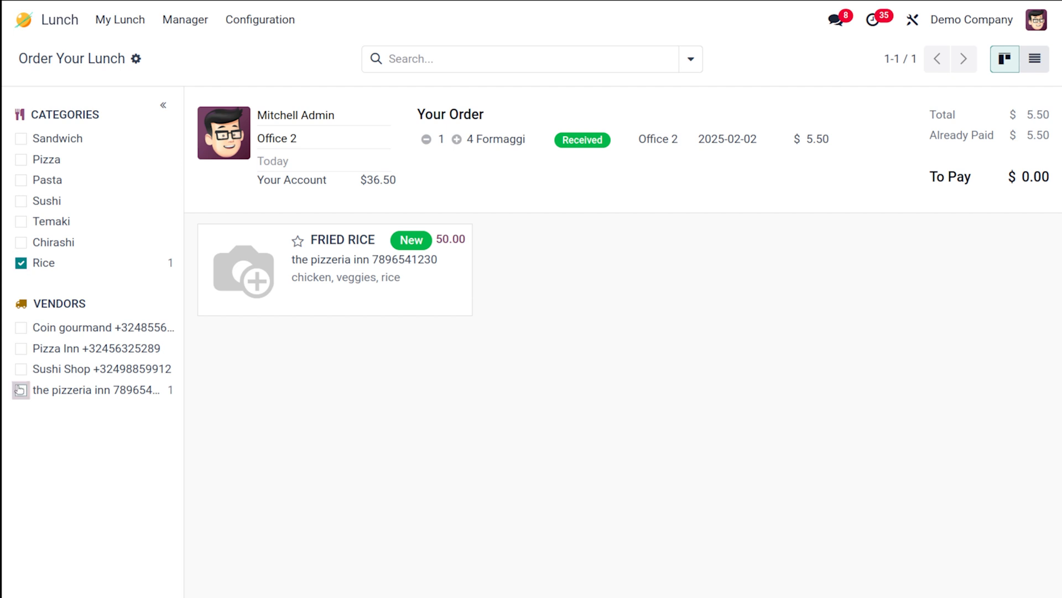
Step: Filter the lunch list by the Rice category so only FRIED RICE shows
click(21, 263)
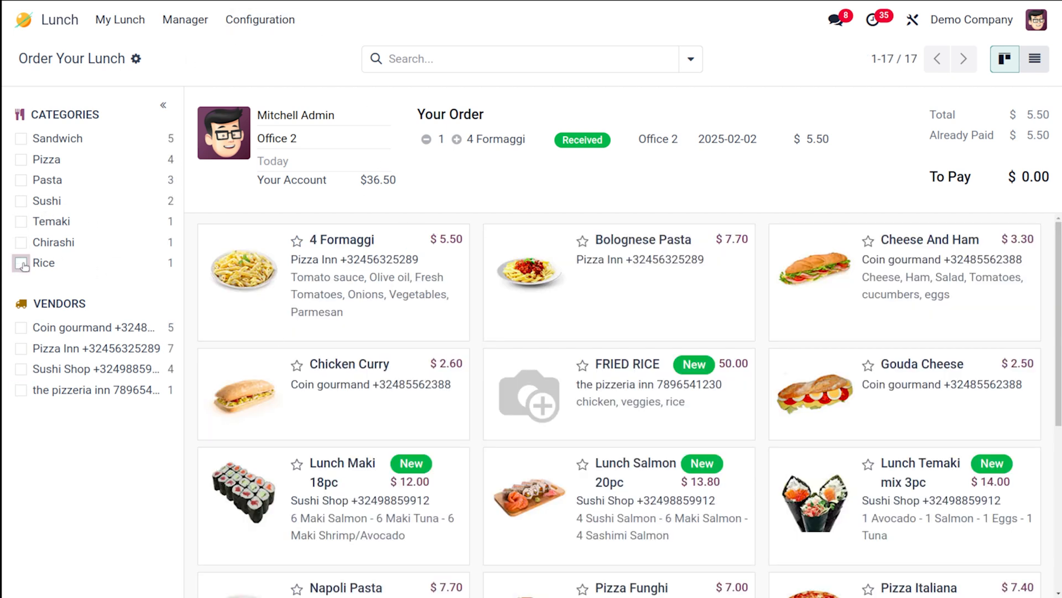
click(20, 262)
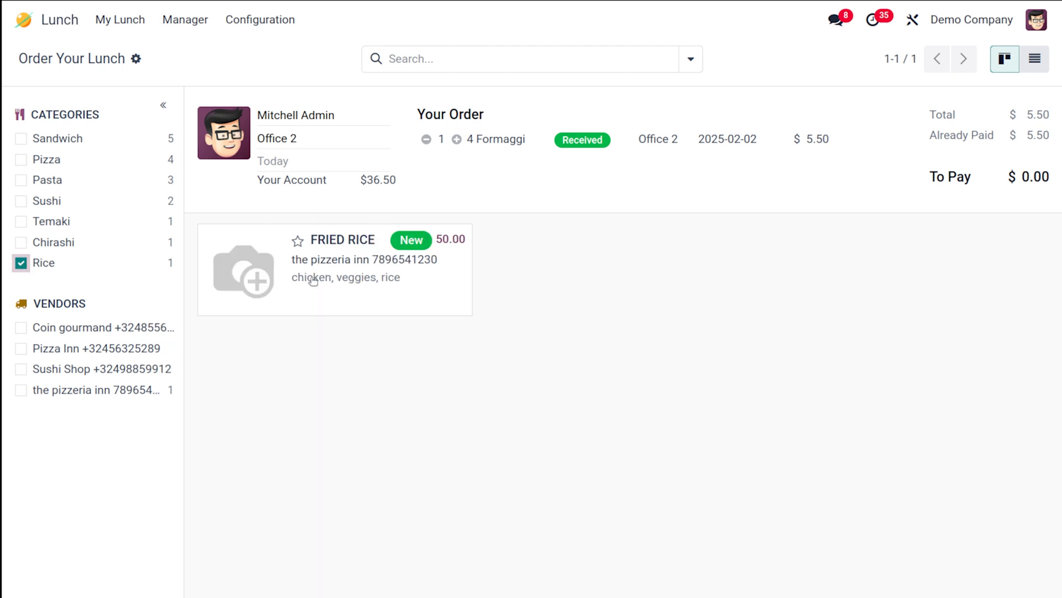
mouse_move(352, 347)
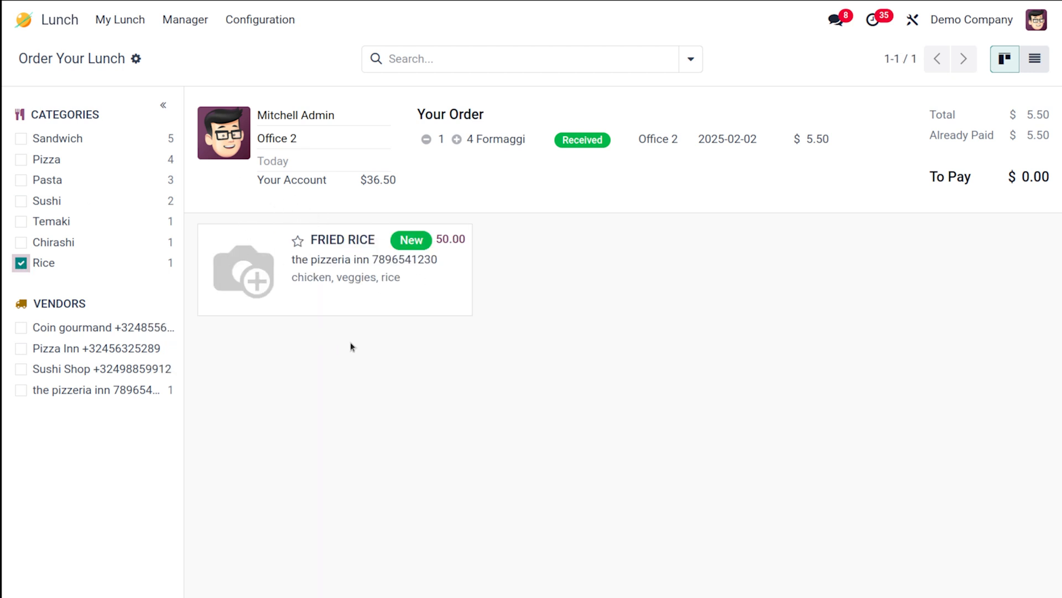